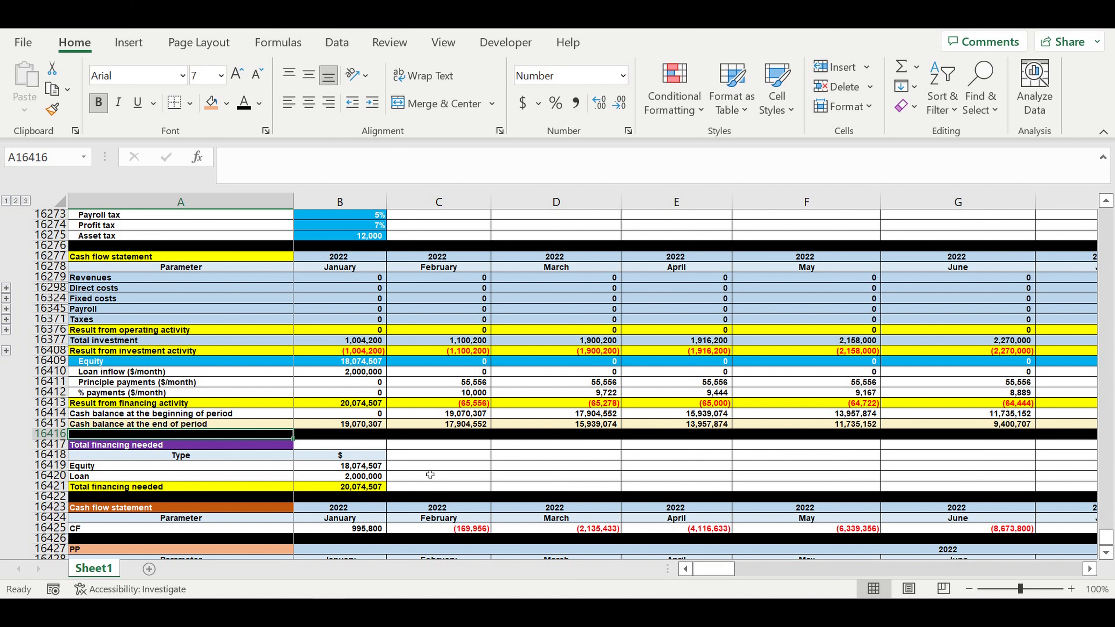
{"action": "mouse_move", "coordinate": [427, 480]}
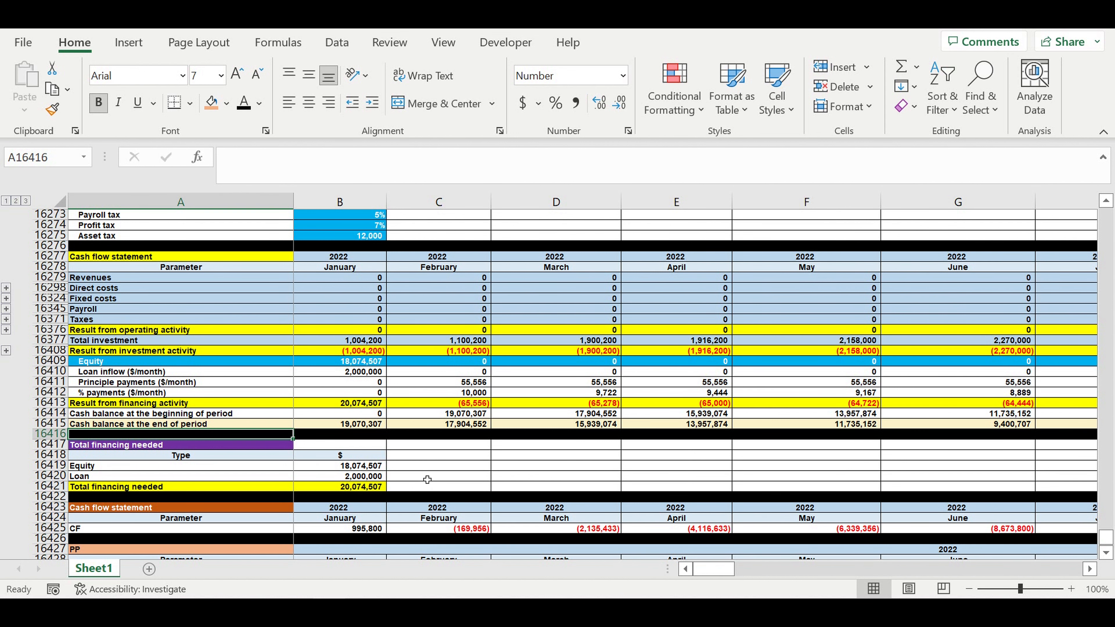
{"action": "mouse_move", "coordinate": [451, 440]}
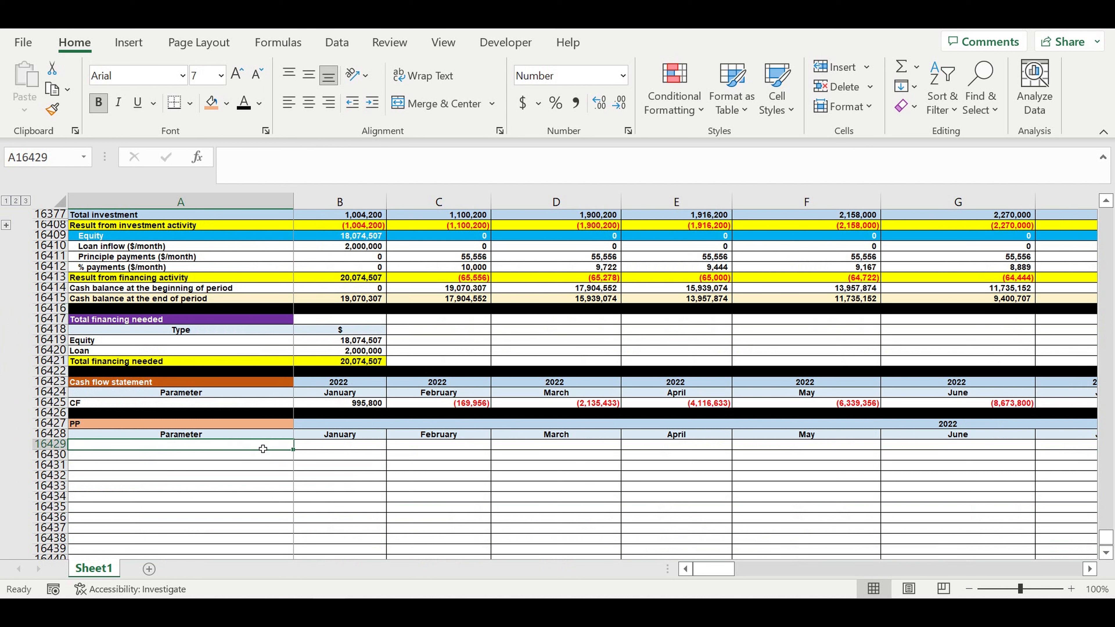
Label the row PP 1 and select January's PP 1 cell for a formula
{"action": "type", "text": "PP 1"}
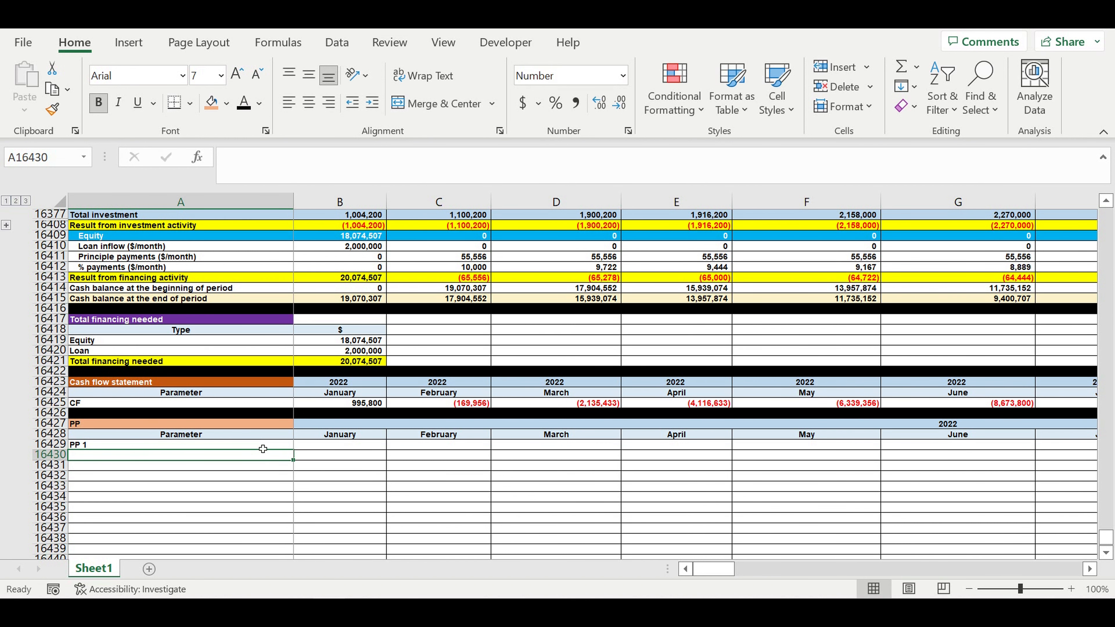
{"action": "left_click", "coordinate": [340, 450]}
{"action": "type", "text": "="}
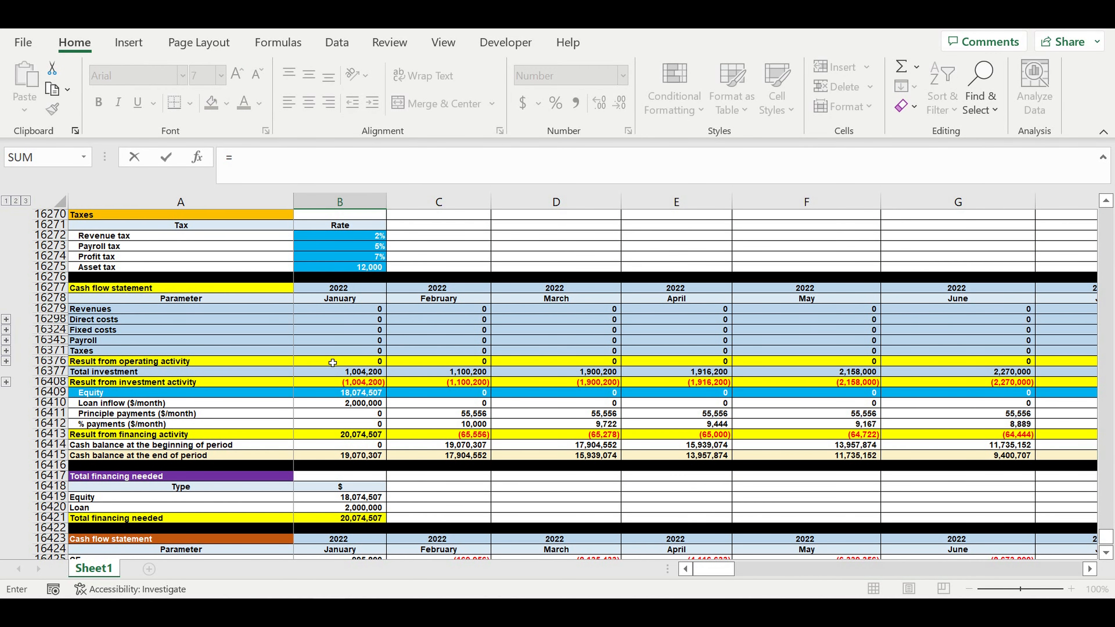
Build January's PP 1 as operating result plus investment result minus principal and interest payments, giving (1,004,200)
{"action": "left_click", "coordinate": [340, 361]}
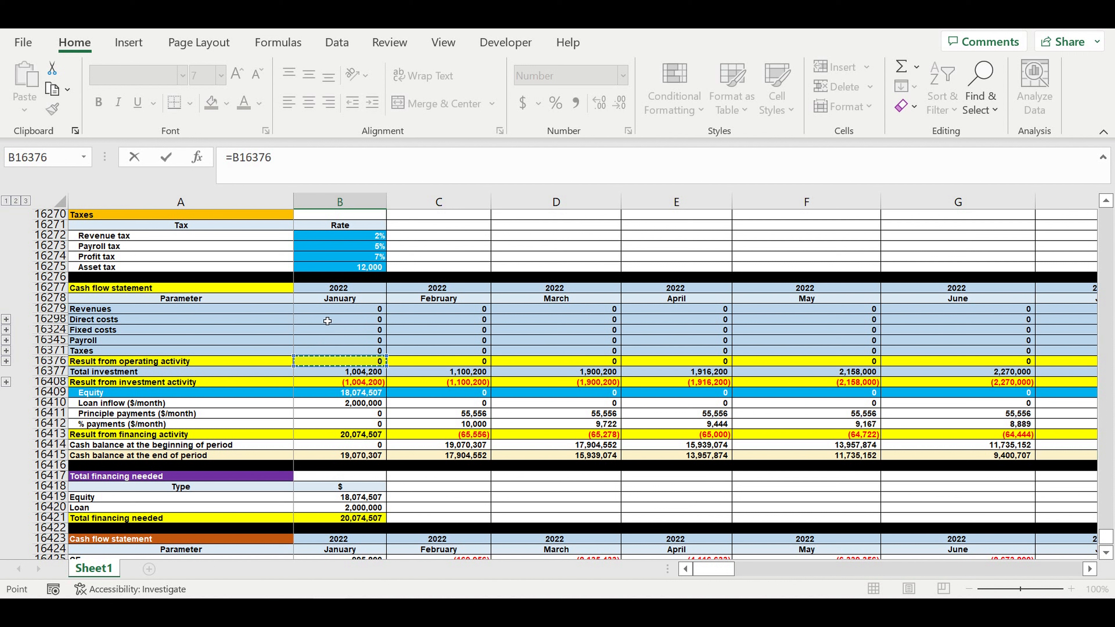
{"action": "mouse_move", "coordinate": [326, 325]}
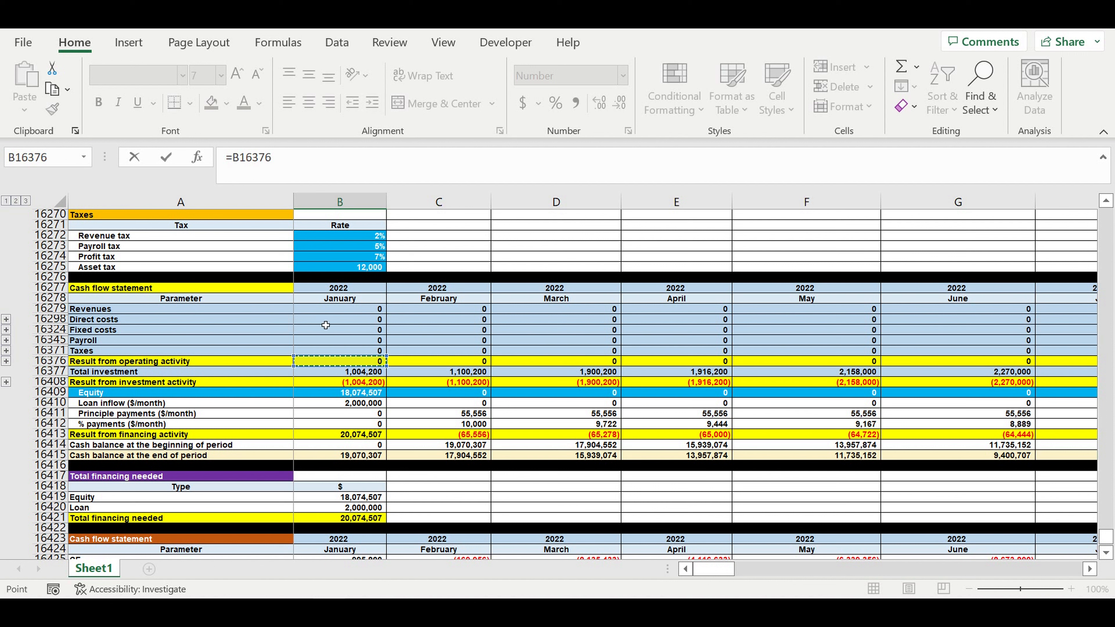
{"action": "mouse_move", "coordinate": [322, 337]}
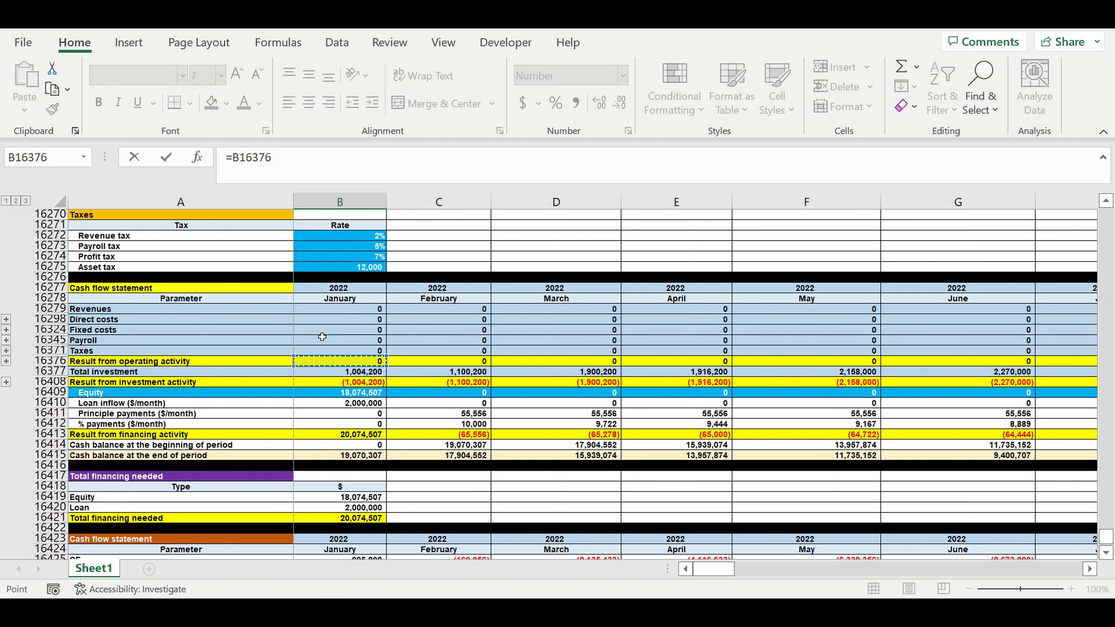
{"action": "mouse_move", "coordinate": [328, 259]}
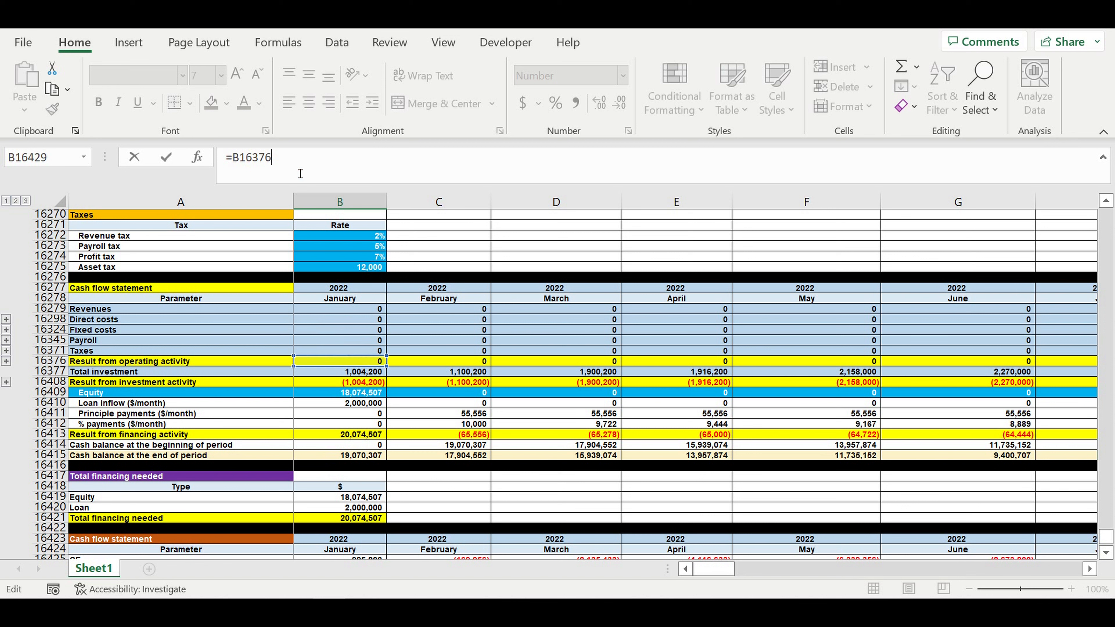
{"action": "mouse_move", "coordinate": [305, 182]}
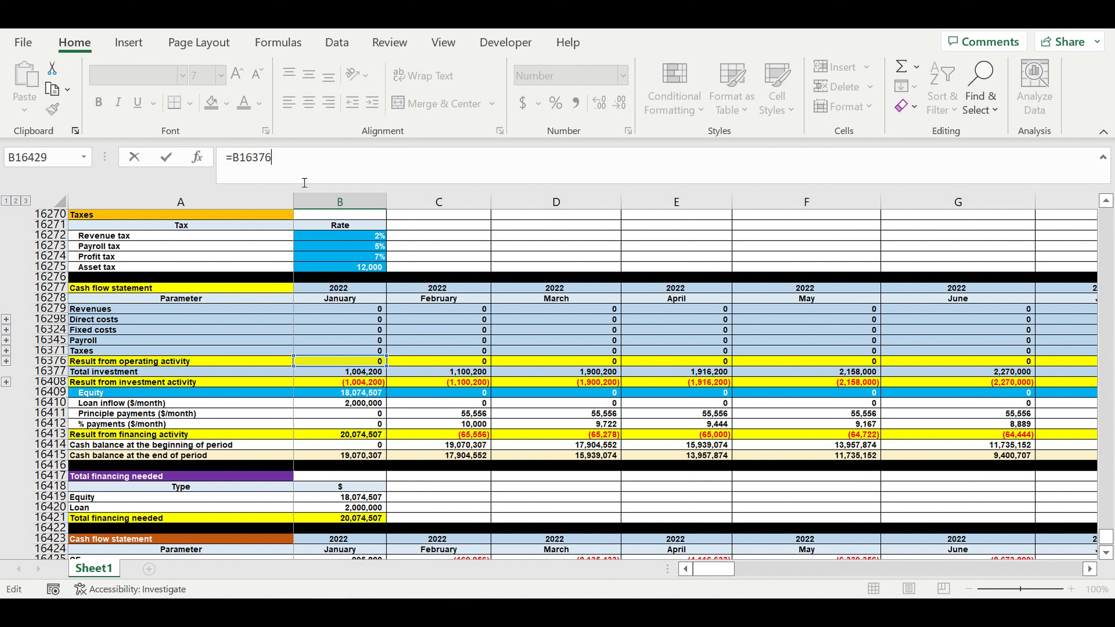
{"action": "type", "text": "+"}
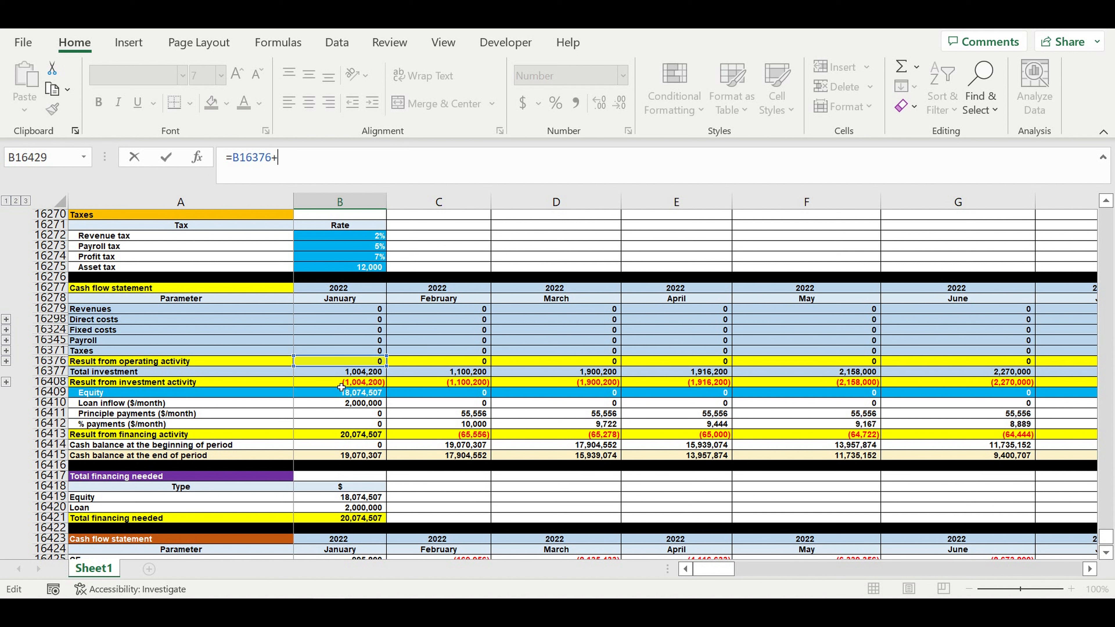
{"action": "left_click", "coordinate": [342, 382]}
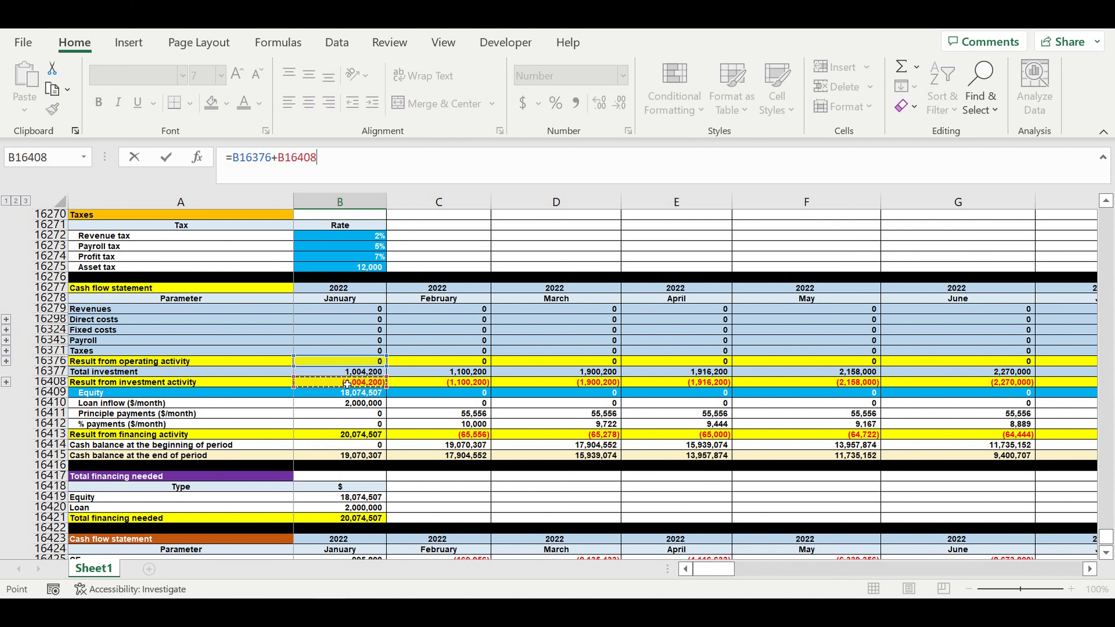
{"action": "type", "text": "-"}
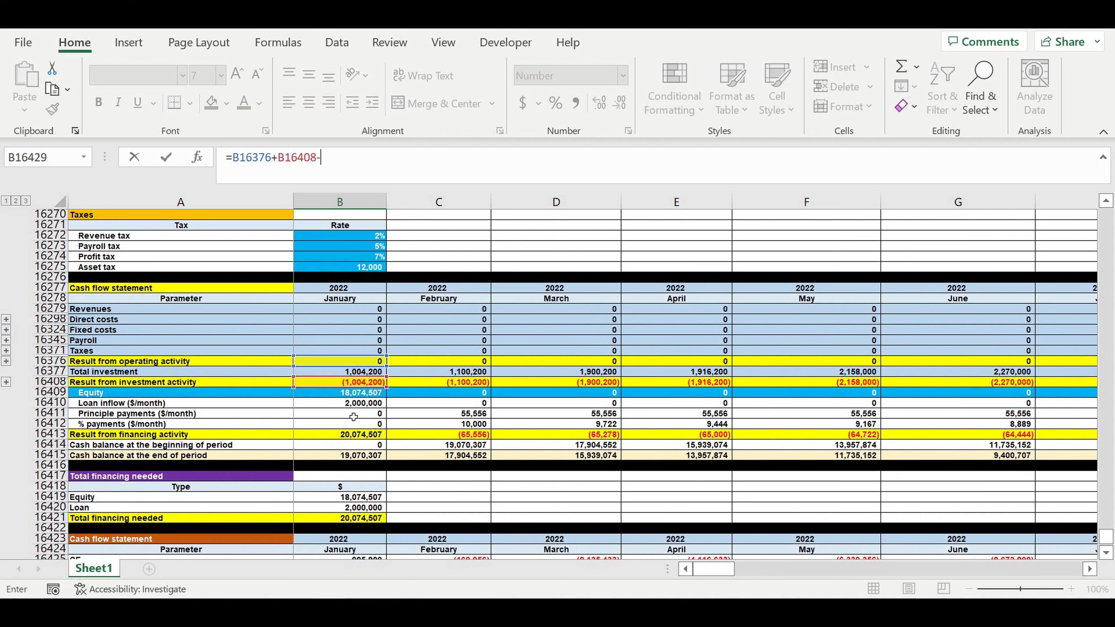
{"action": "left_click", "coordinate": [351, 414]}
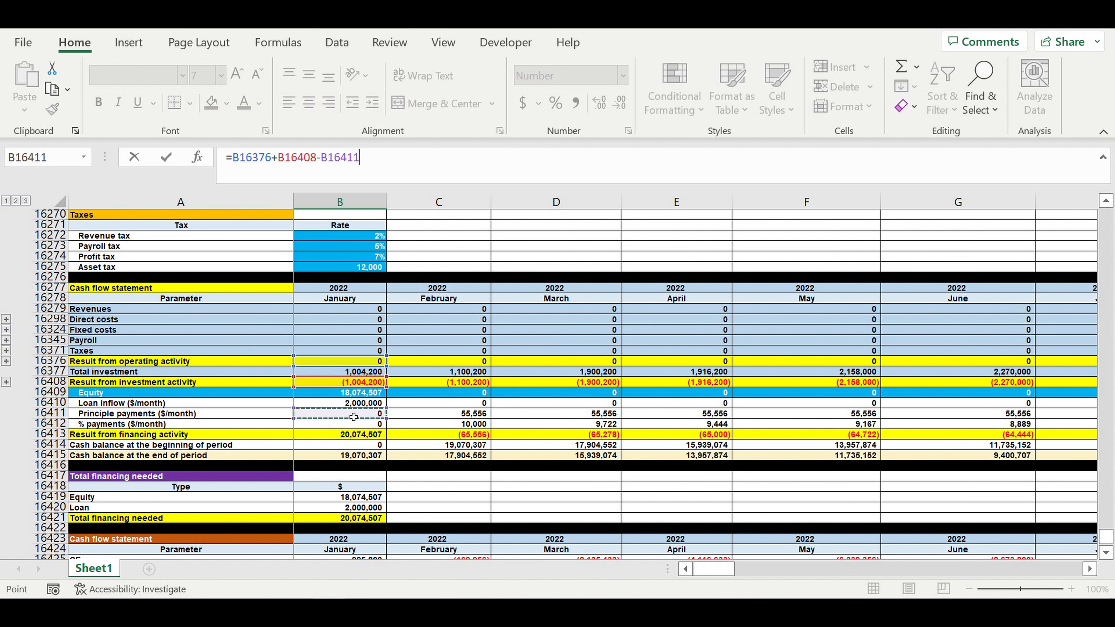
{"action": "type", "text": "-"}
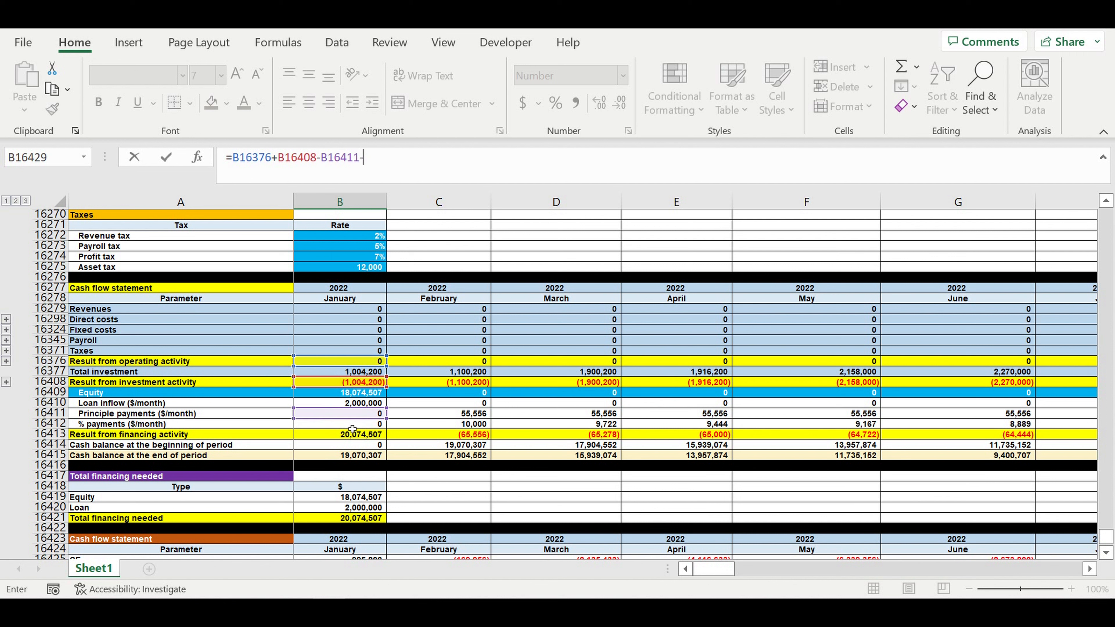
{"action": "left_click", "coordinate": [339, 424]}
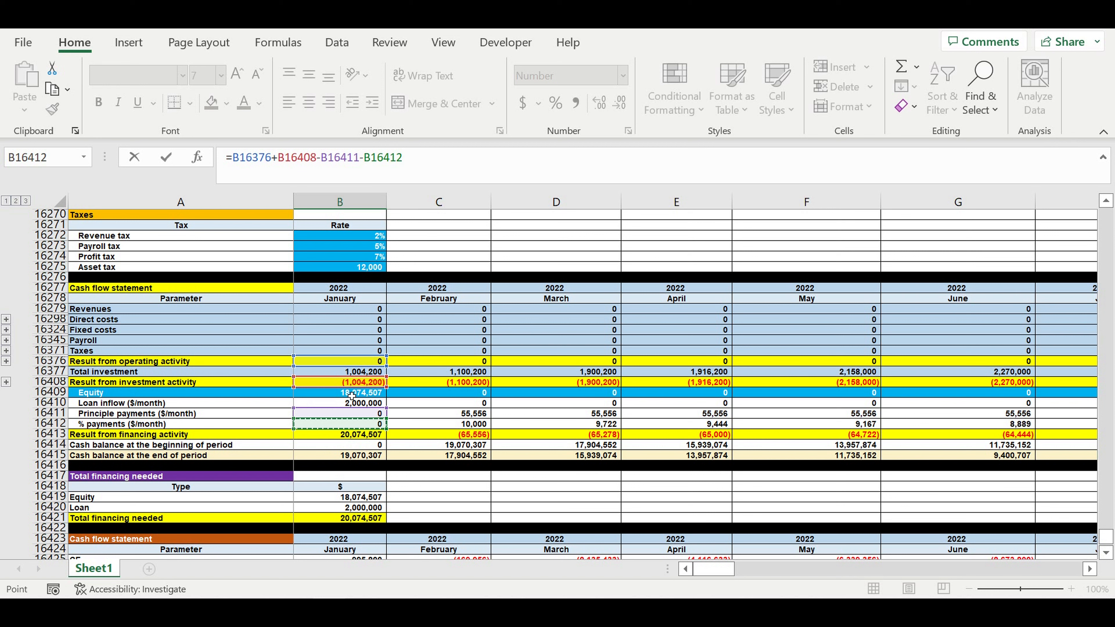
{"action": "mouse_move", "coordinate": [347, 407]}
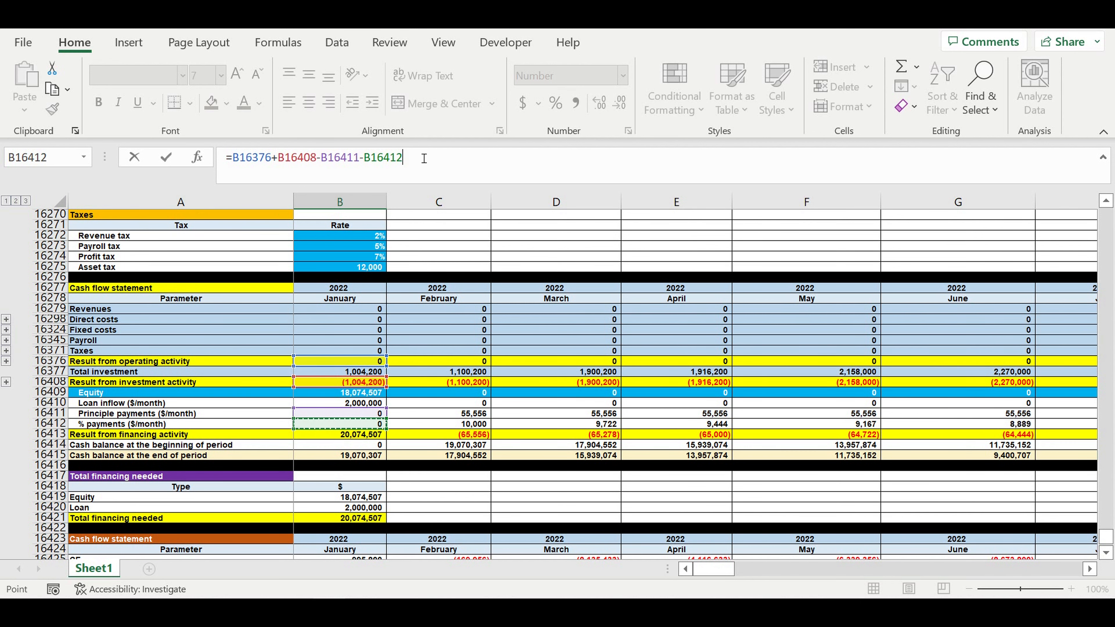
{"action": "mouse_move", "coordinate": [464, 173]}
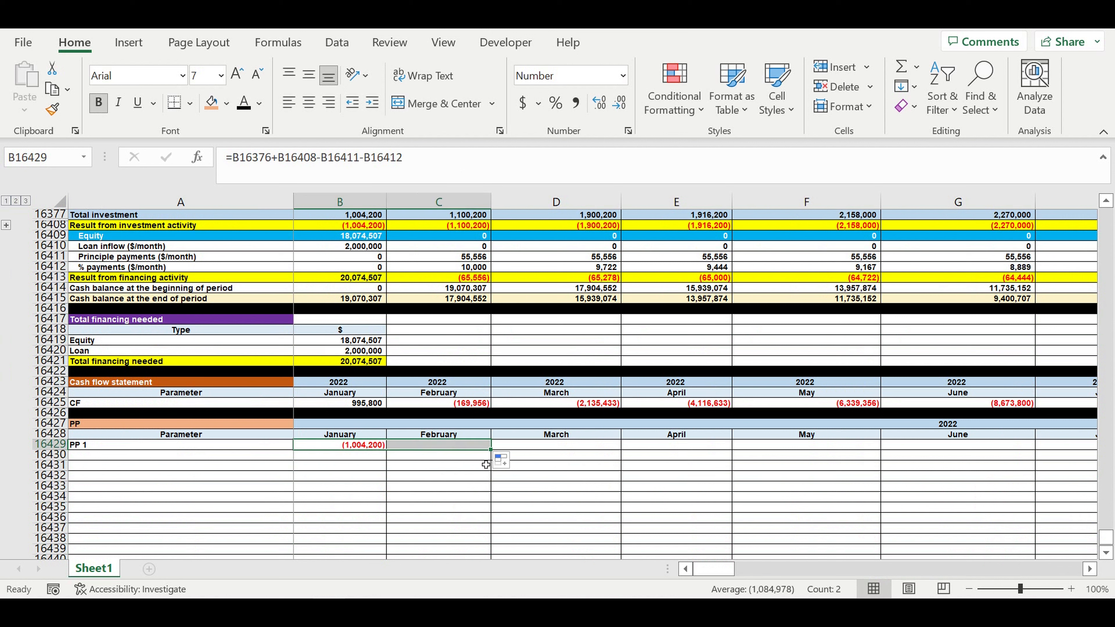
Start February's cumulative PP 1 formula adding the month's net cash flow to January's total
{"action": "left_click", "coordinate": [438, 445]}
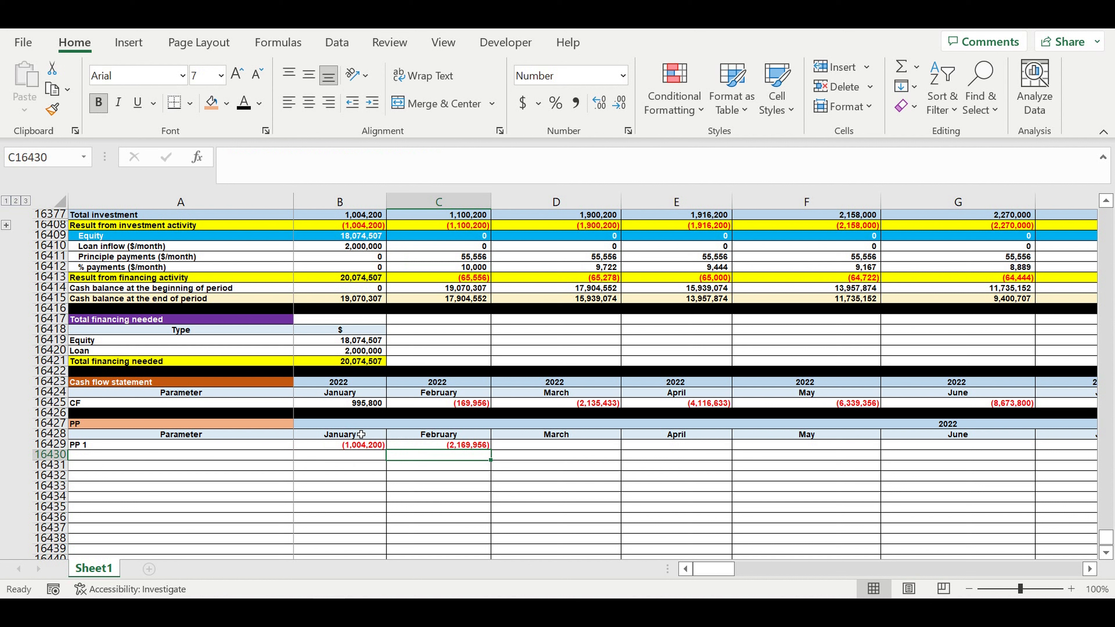
{"action": "mouse_move", "coordinate": [412, 410]}
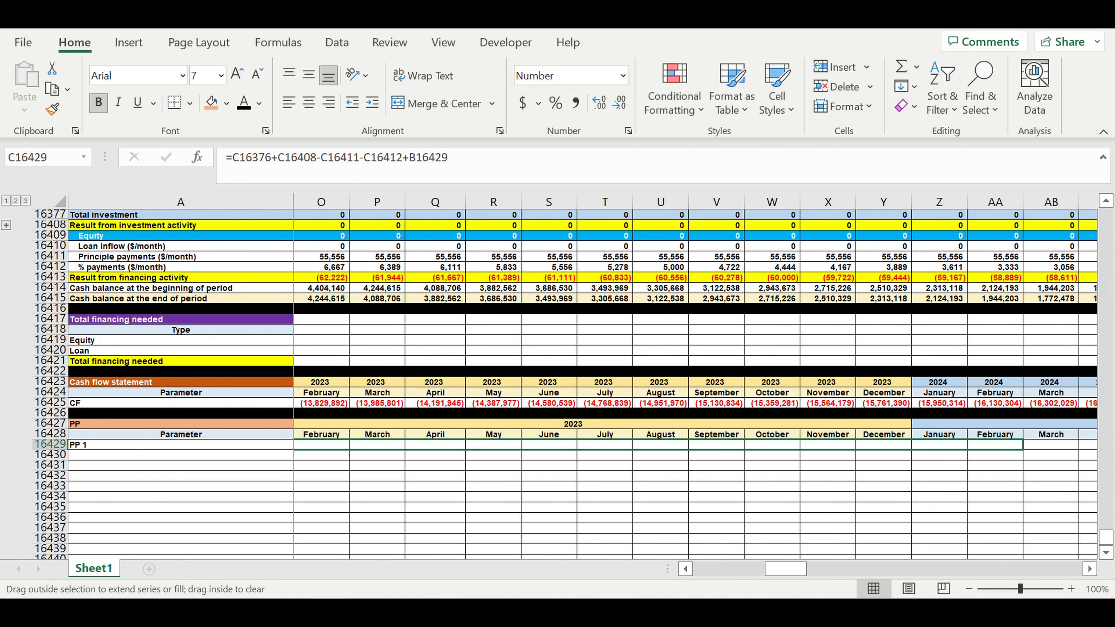
Scroll right to the early-2028 columns where cumulative PP 1 turns positive
{"action": "scroll", "scroll_direction": "right", "scroll_amount": 3}
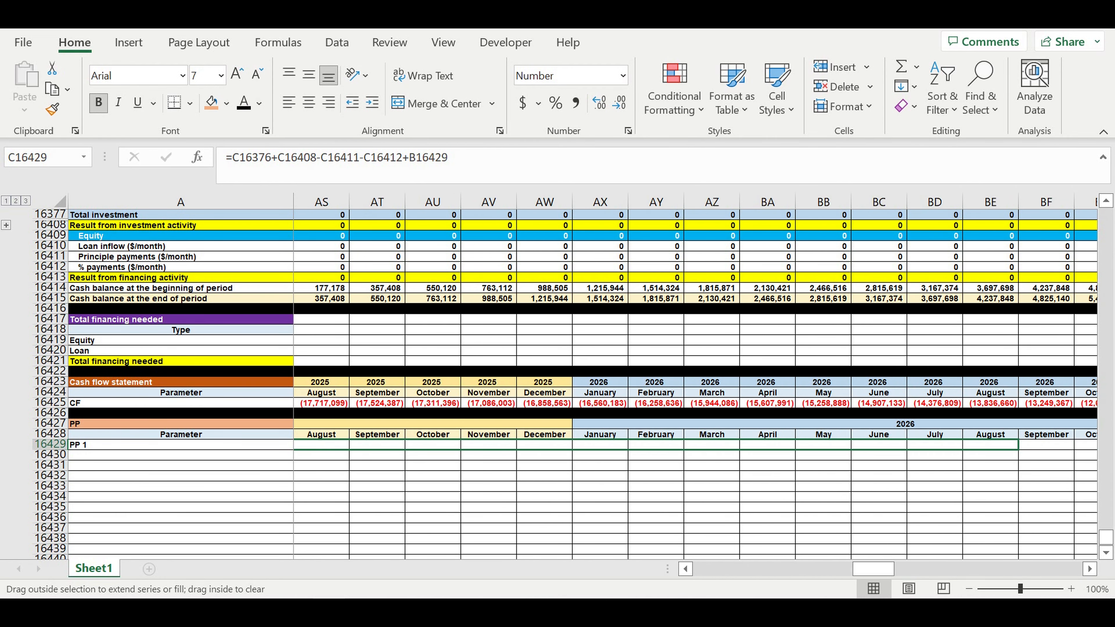
{"action": "scroll", "scroll_direction": "right", "scroll_amount": 3}
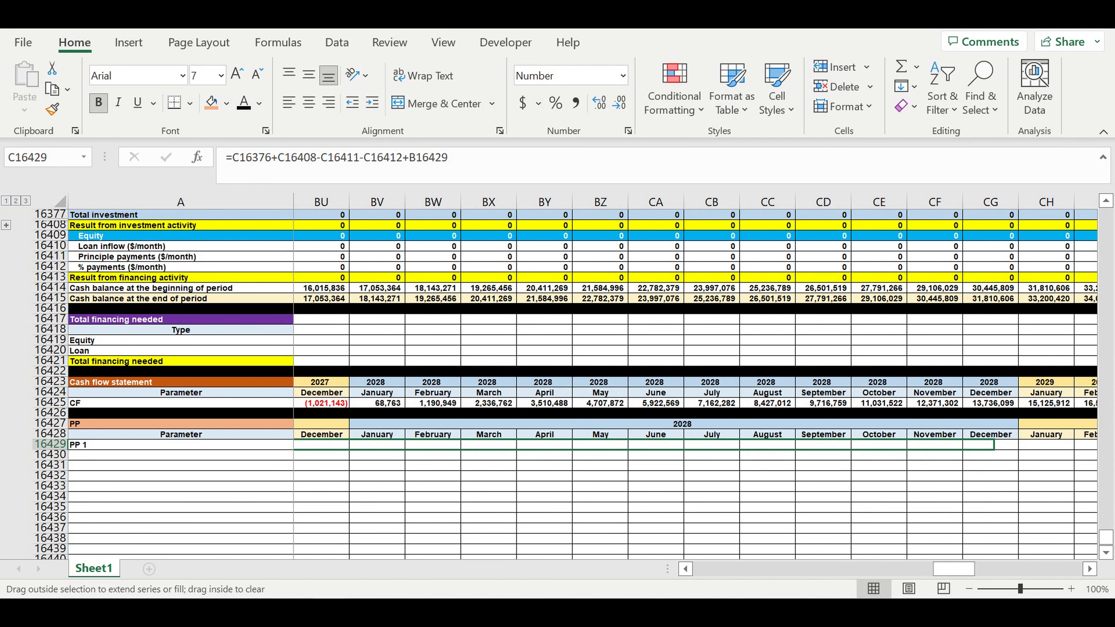
{"action": "scroll", "scroll_direction": "right", "scroll_amount": 3}
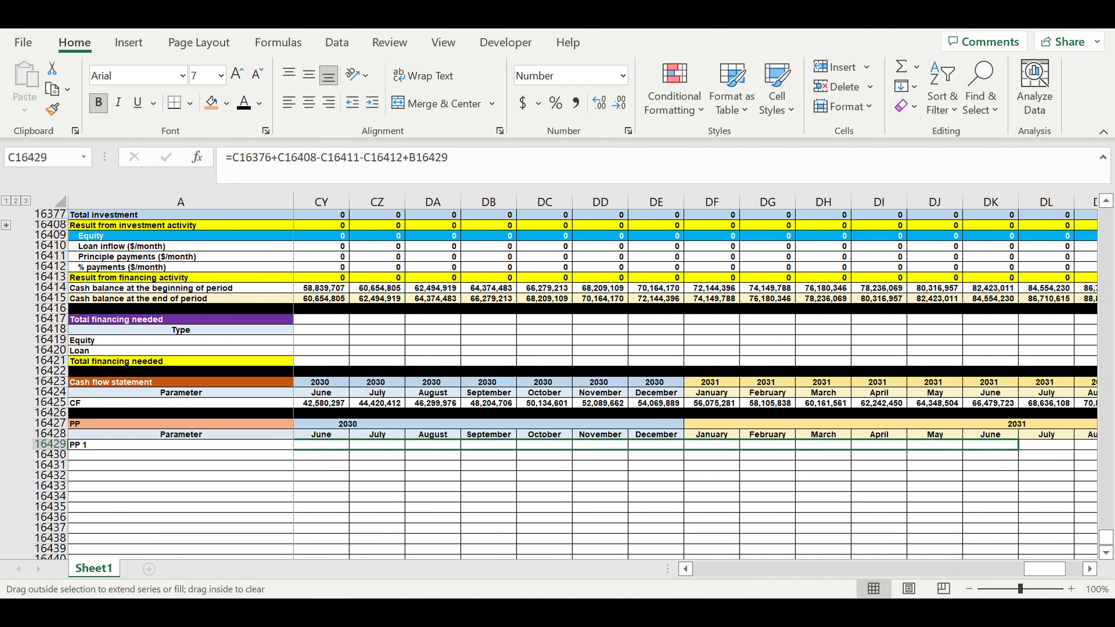
{"action": "scroll", "scroll_direction": "right", "scroll_amount": 3}
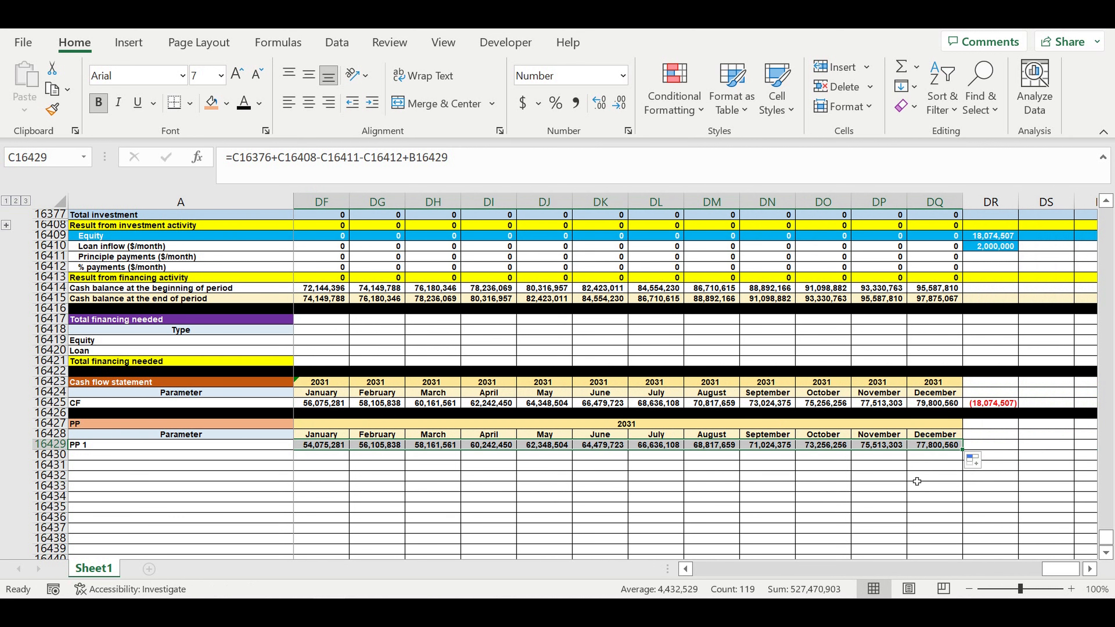
{"action": "scroll", "scroll_direction": "left", "scroll_amount": 3}
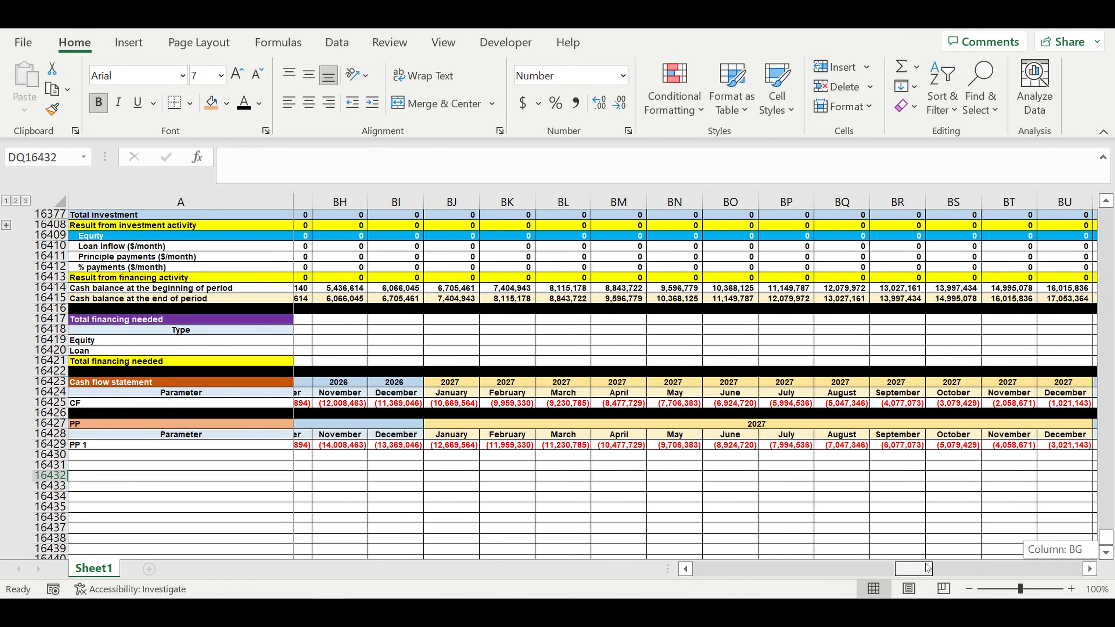
{"action": "scroll", "scroll_direction": "right", "scroll_amount": 3}
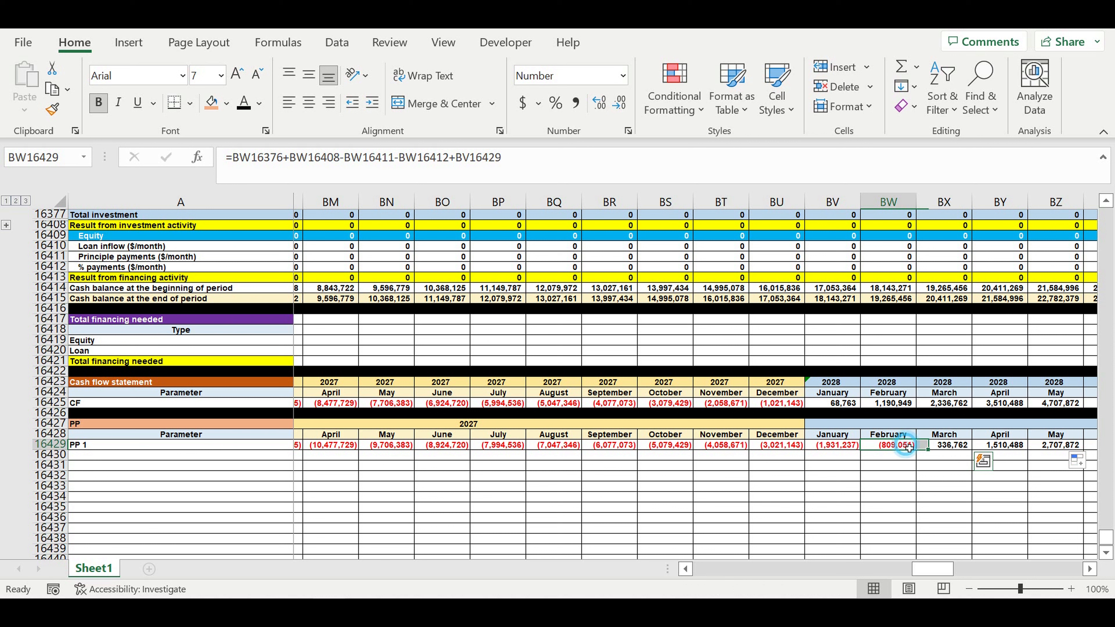
Check the March 2028 cumulative PP 1 formula showing 336,762 after February's (809,051)
{"action": "left_click", "coordinate": [944, 445]}
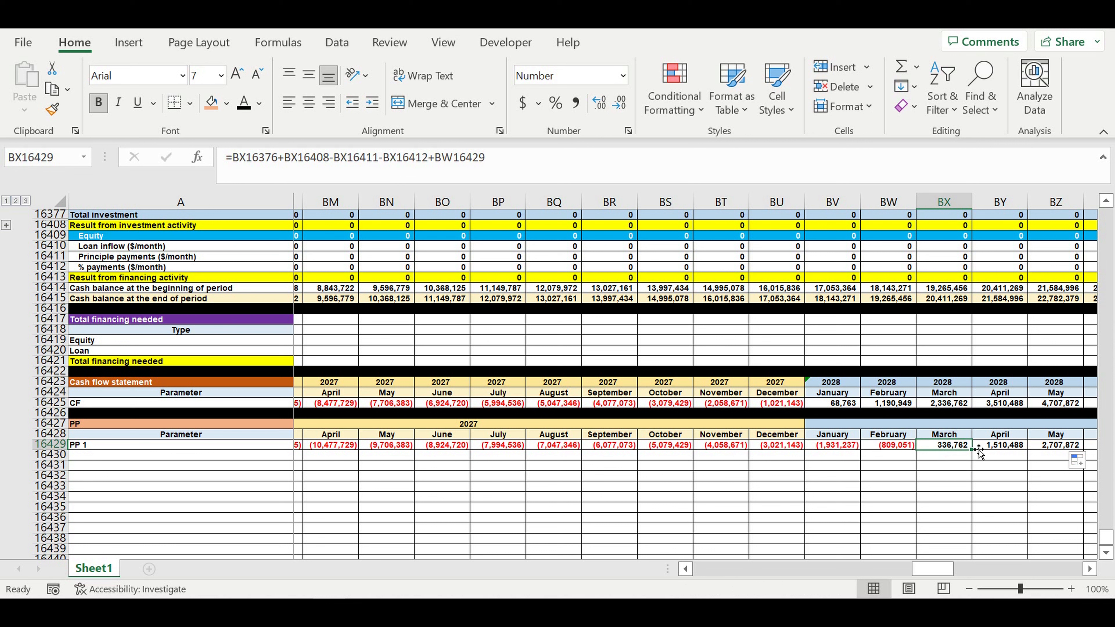
{"action": "mouse_move", "coordinate": [946, 446]}
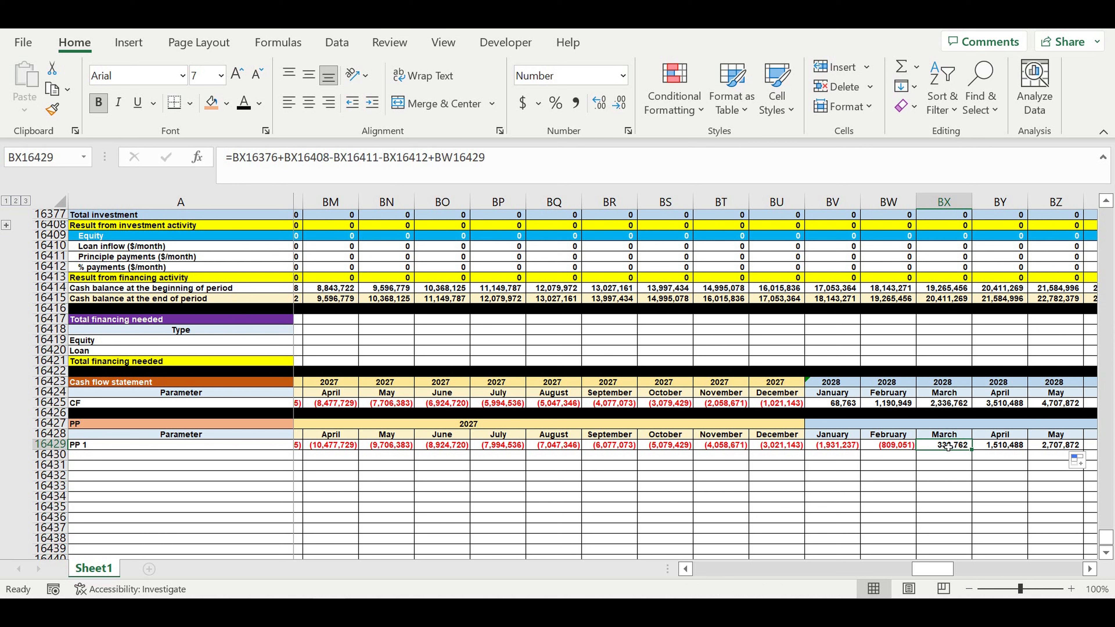
{"action": "mouse_move", "coordinate": [539, 416]}
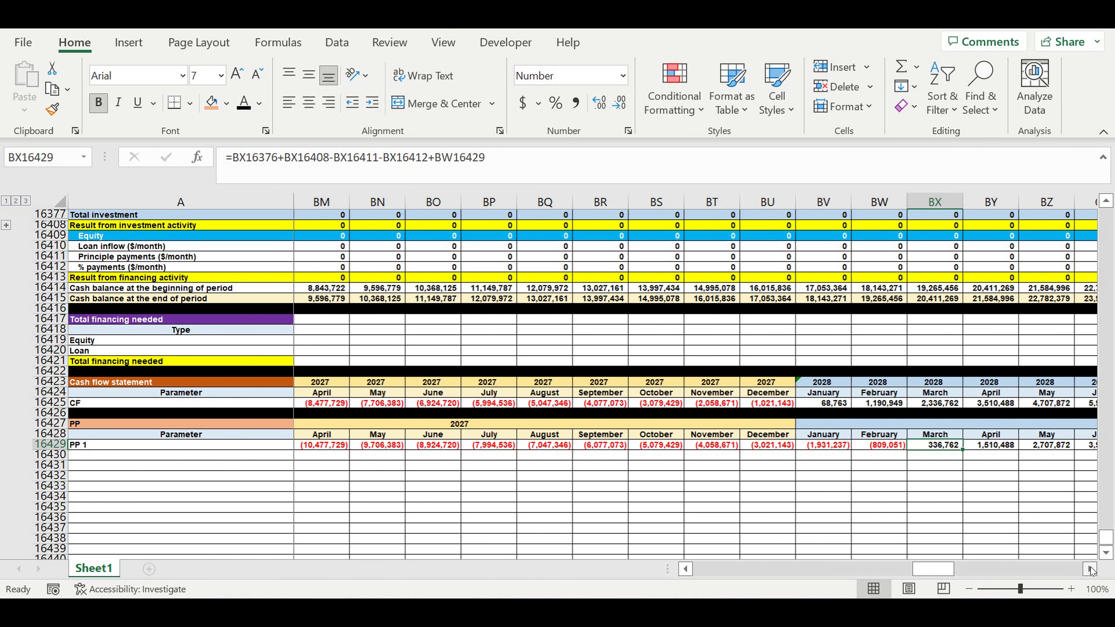
{"action": "scroll", "scroll_direction": "right", "scroll_amount": 3}
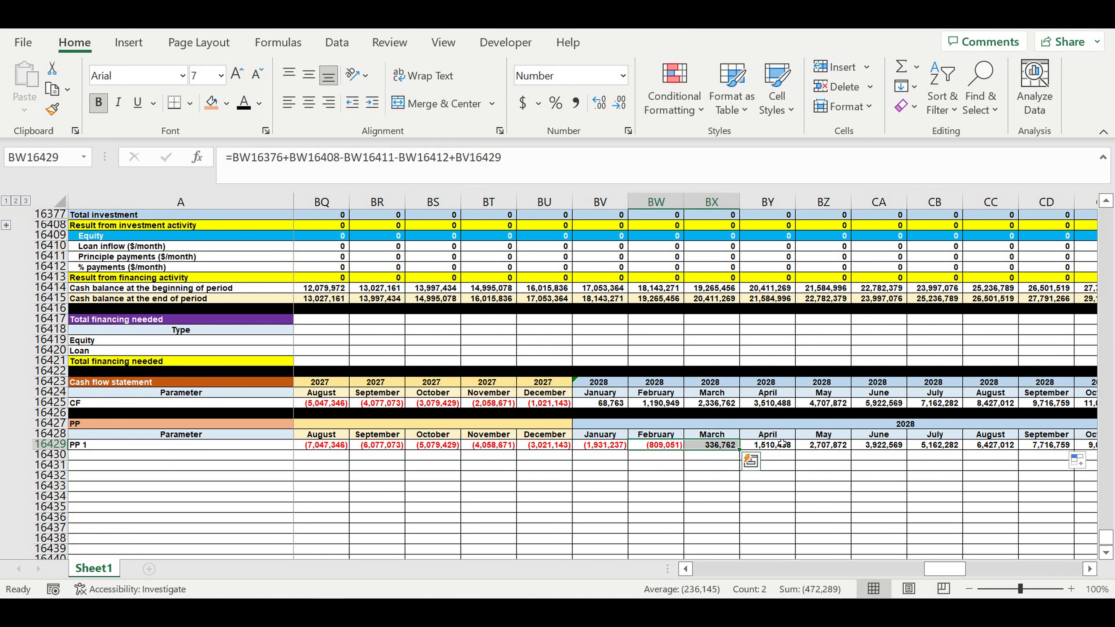
{"action": "mouse_move", "coordinate": [769, 443]}
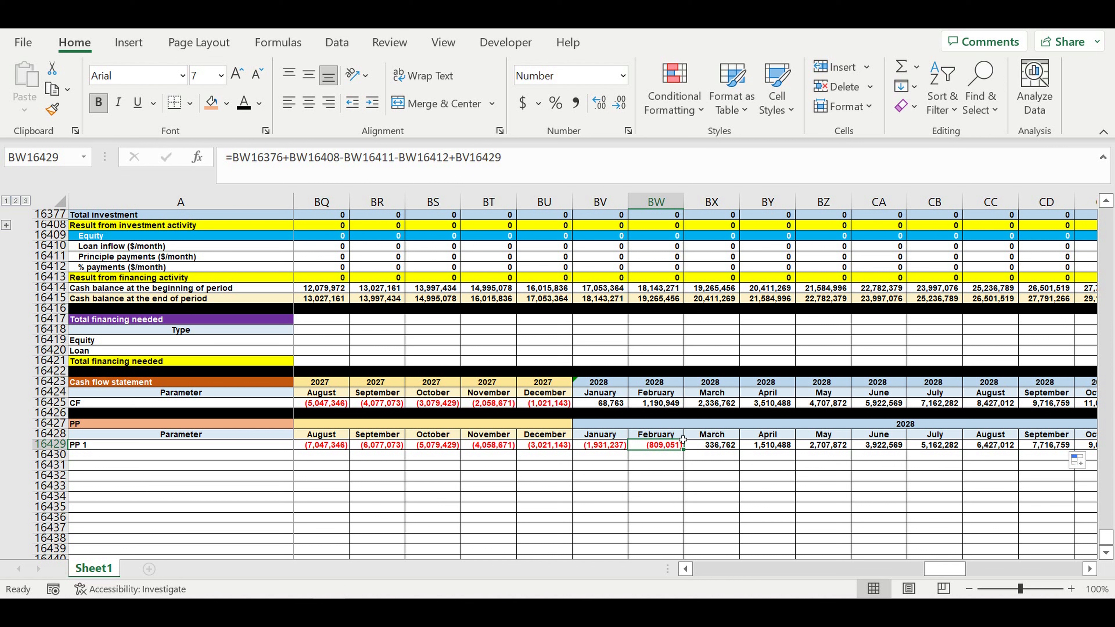
{"action": "mouse_move", "coordinate": [713, 469]}
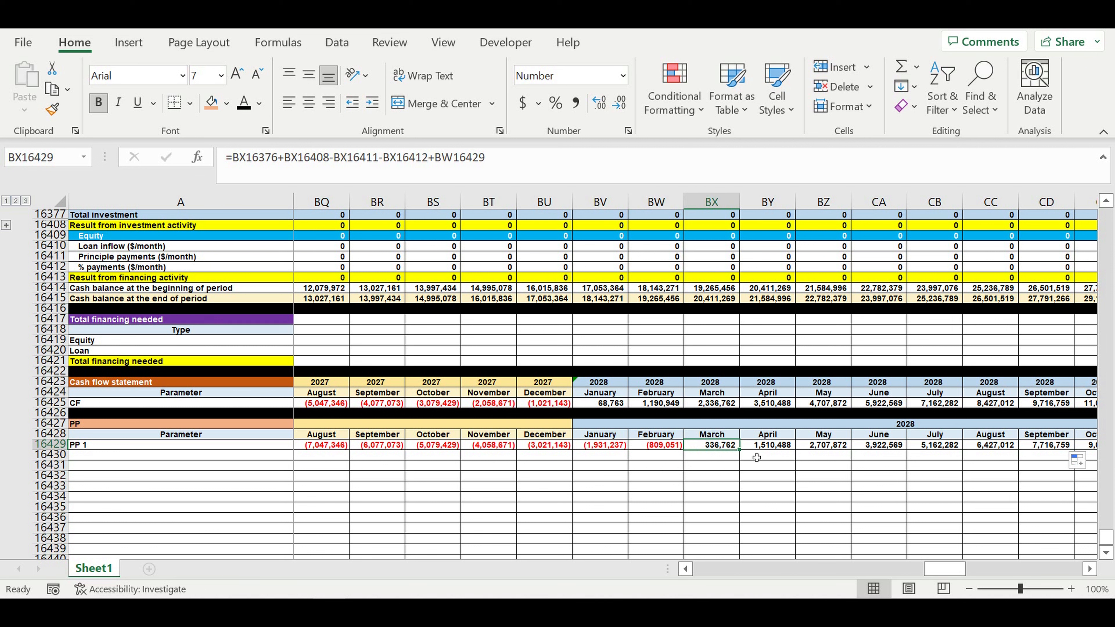
{"action": "mouse_move", "coordinate": [762, 464]}
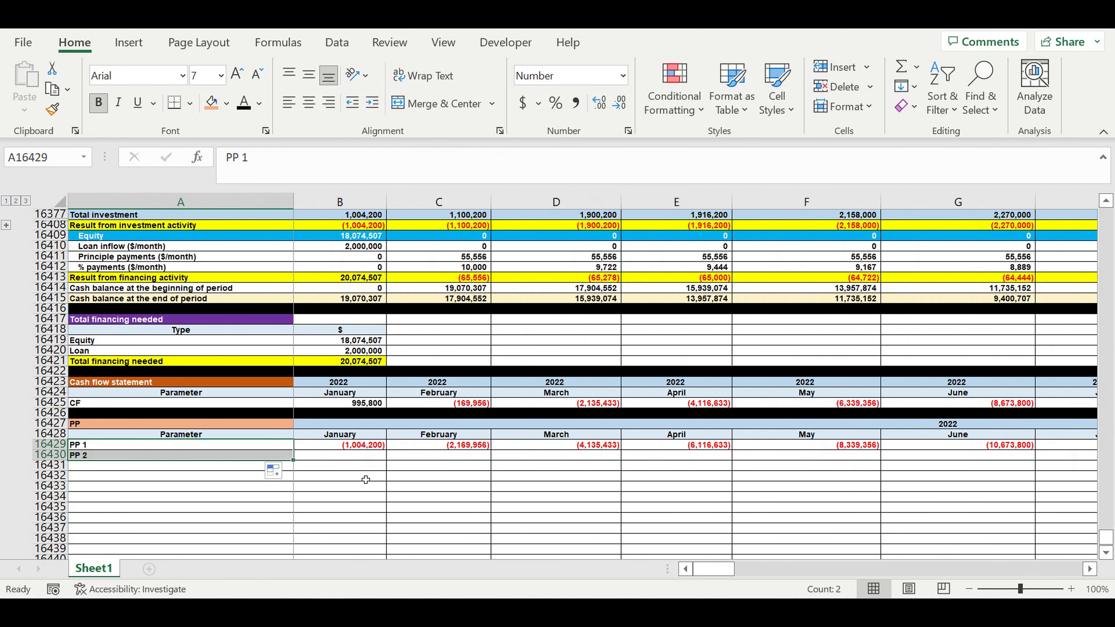
Enter January's PP 2 flag as =IF(B16429<0,1,0), returning 1 while PP 1 is negative
{"action": "left_click", "coordinate": [340, 455]}
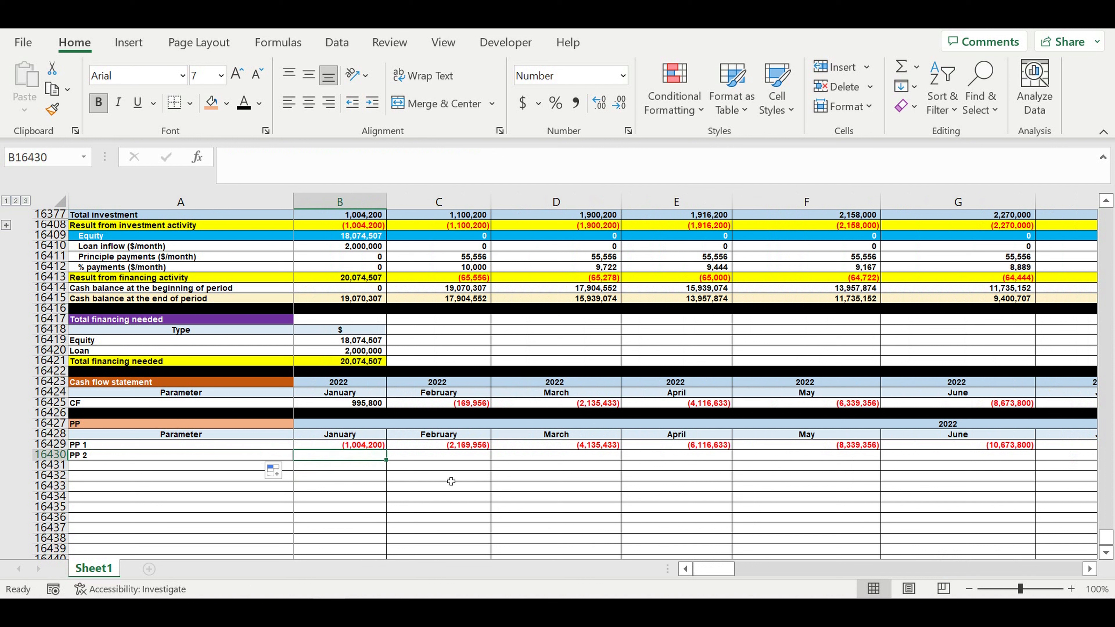
{"action": "type", "text": "=if("}
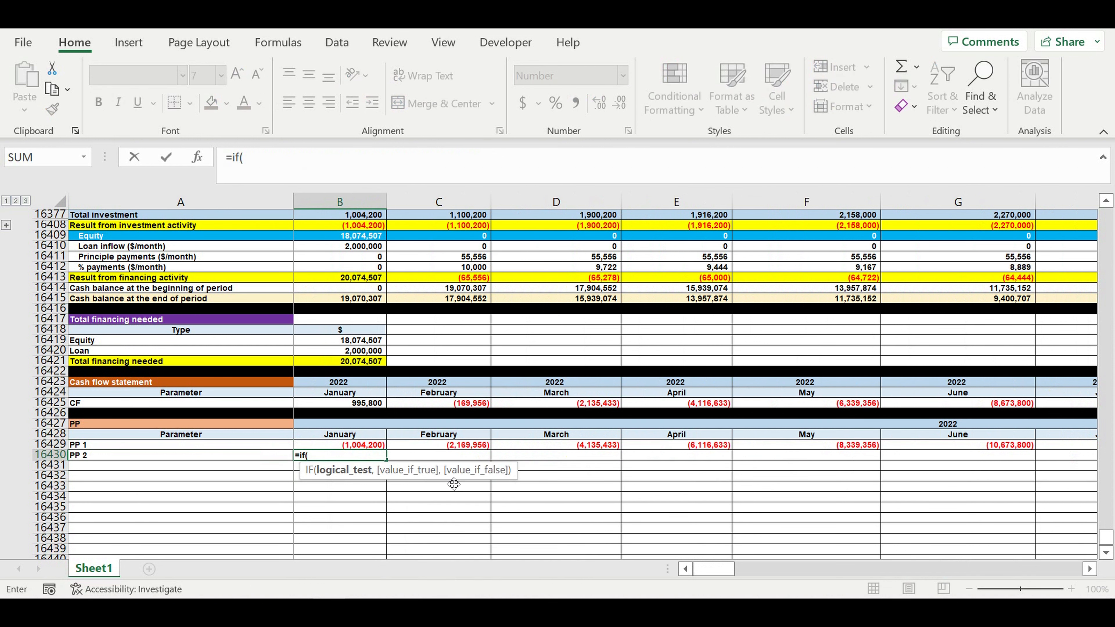
{"action": "left_click", "coordinate": [368, 445]}
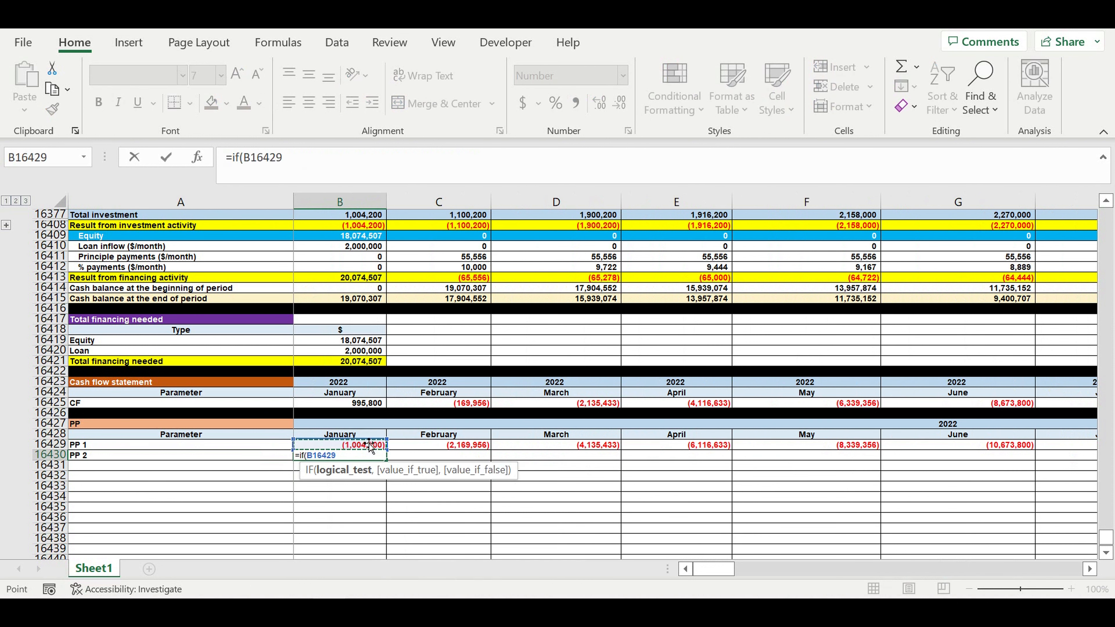
{"action": "type", "text": "<0"}
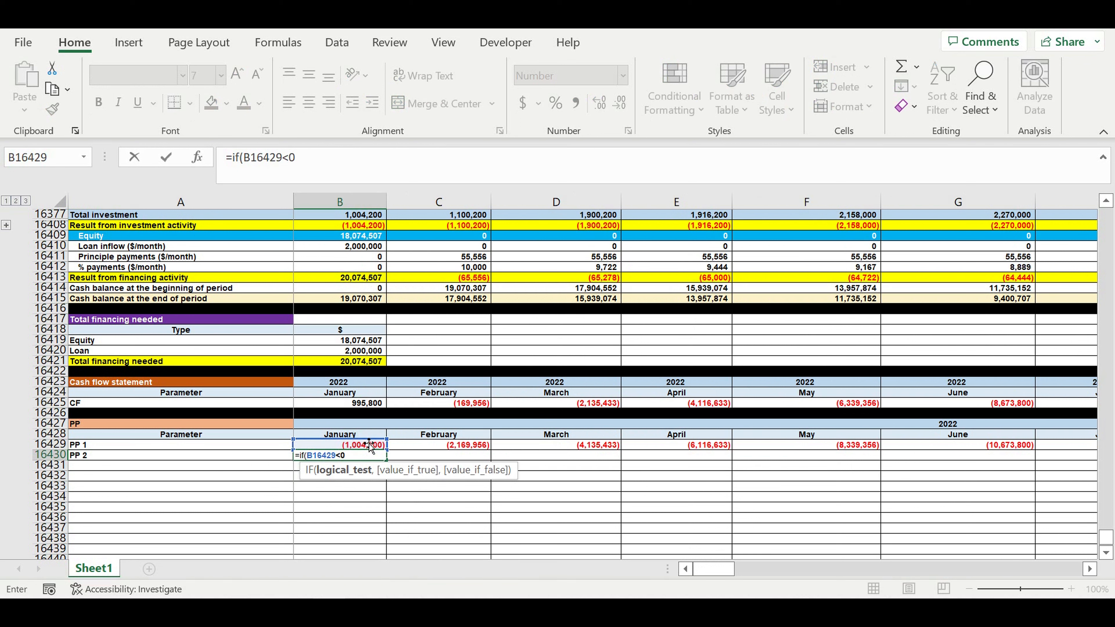
{"action": "type", "text": ",1,"}
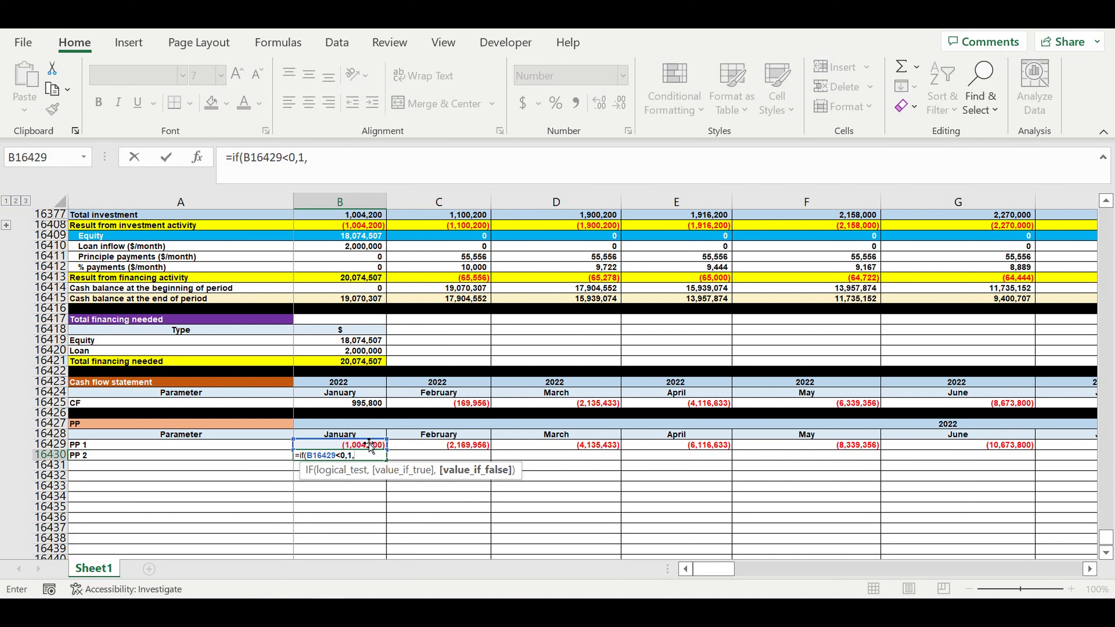
{"action": "key", "text": "Enter"}
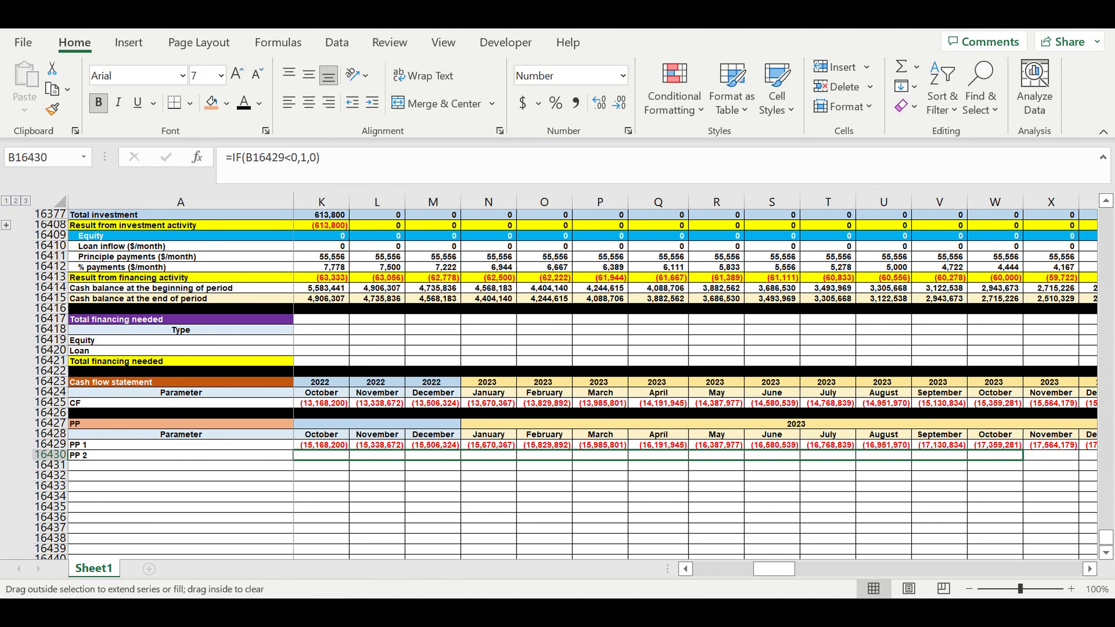
Fill the PP 2 flag formula across every month through December 2031
{"action": "scroll", "scroll_direction": "right", "scroll_amount": 3}
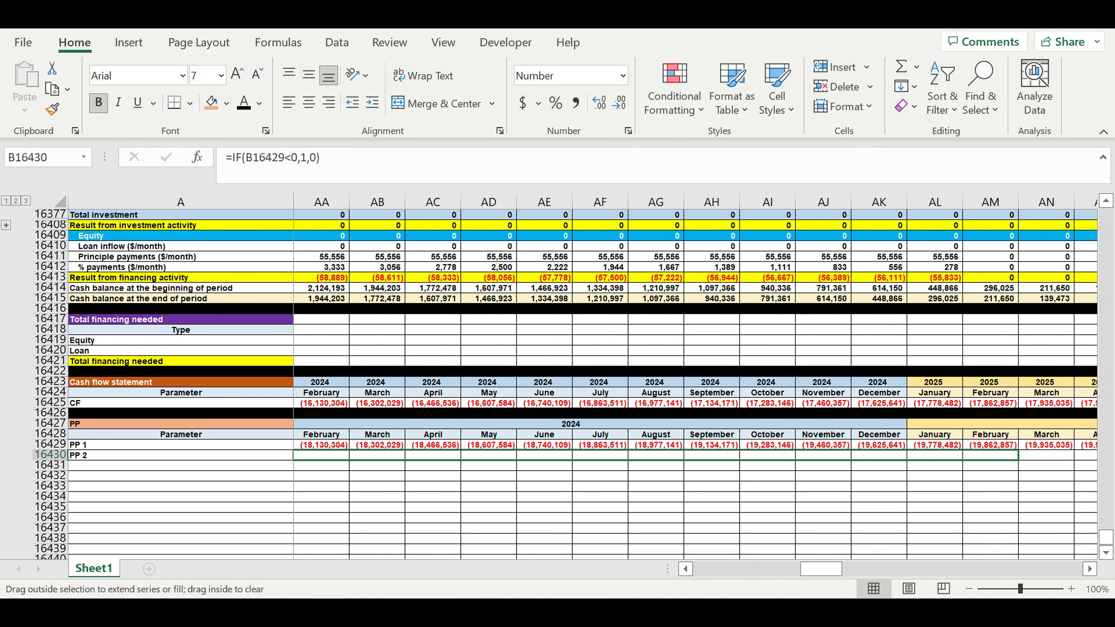
{"action": "scroll", "scroll_direction": "right", "scroll_amount": 3}
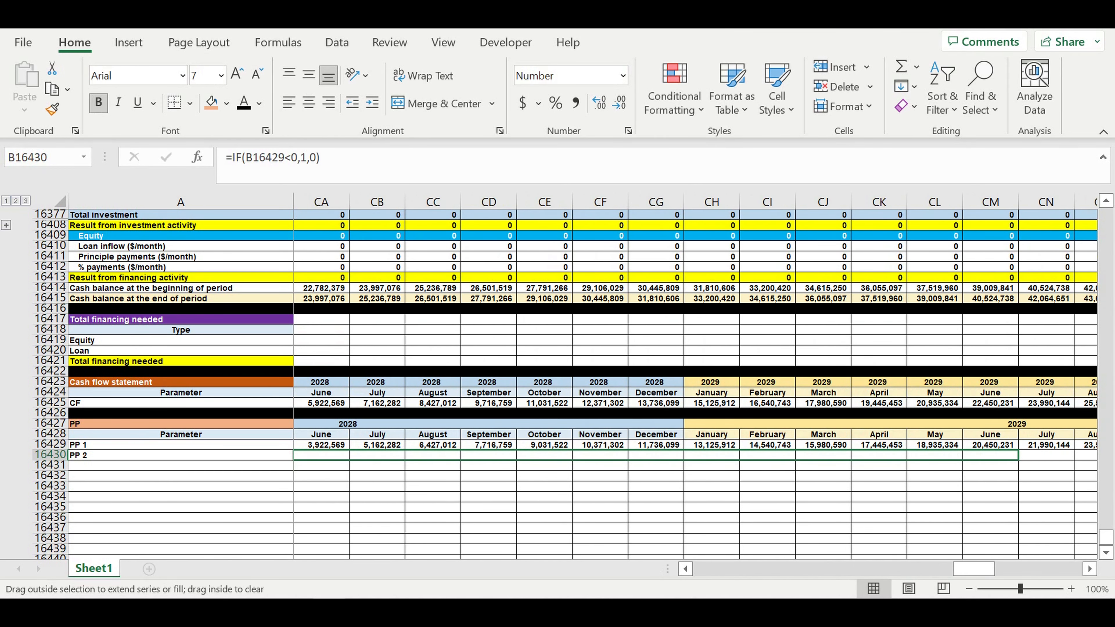
{"action": "scroll", "scroll_direction": "right", "scroll_amount": 3}
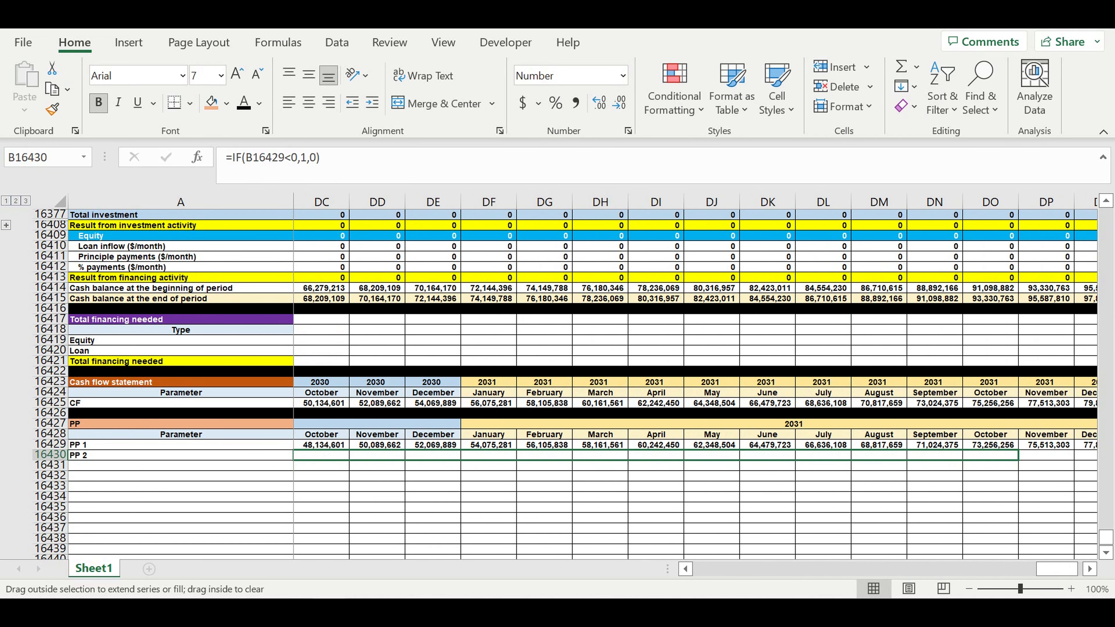
{"action": "scroll", "scroll_direction": "right", "scroll_amount": 3}
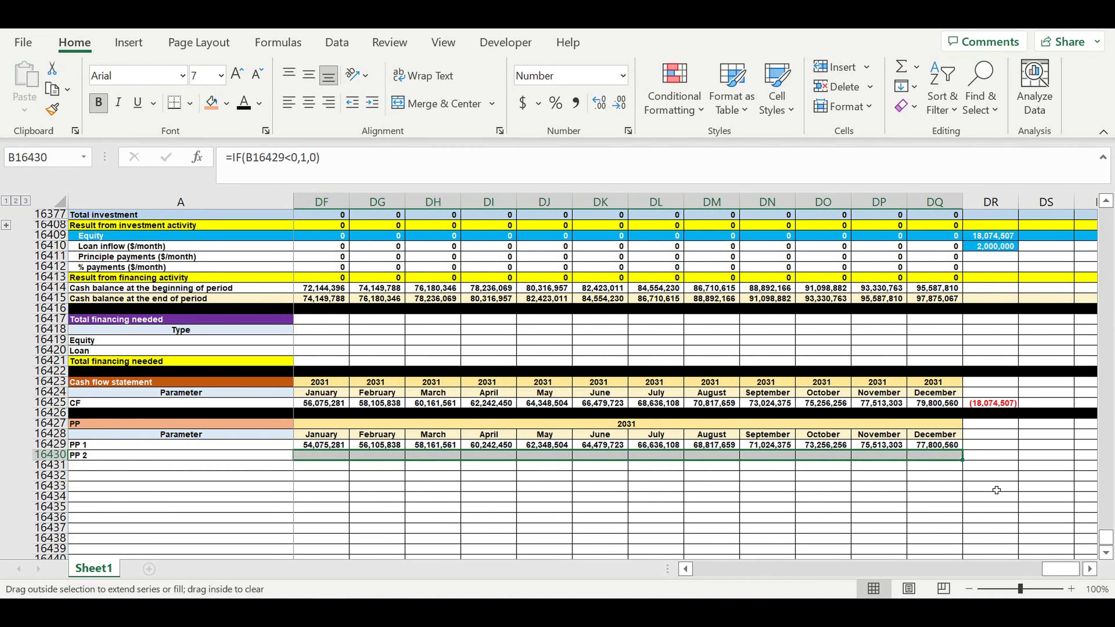
{"action": "left_click_drag", "start_coordinate": [935, 459], "coordinate": [936, 500]}
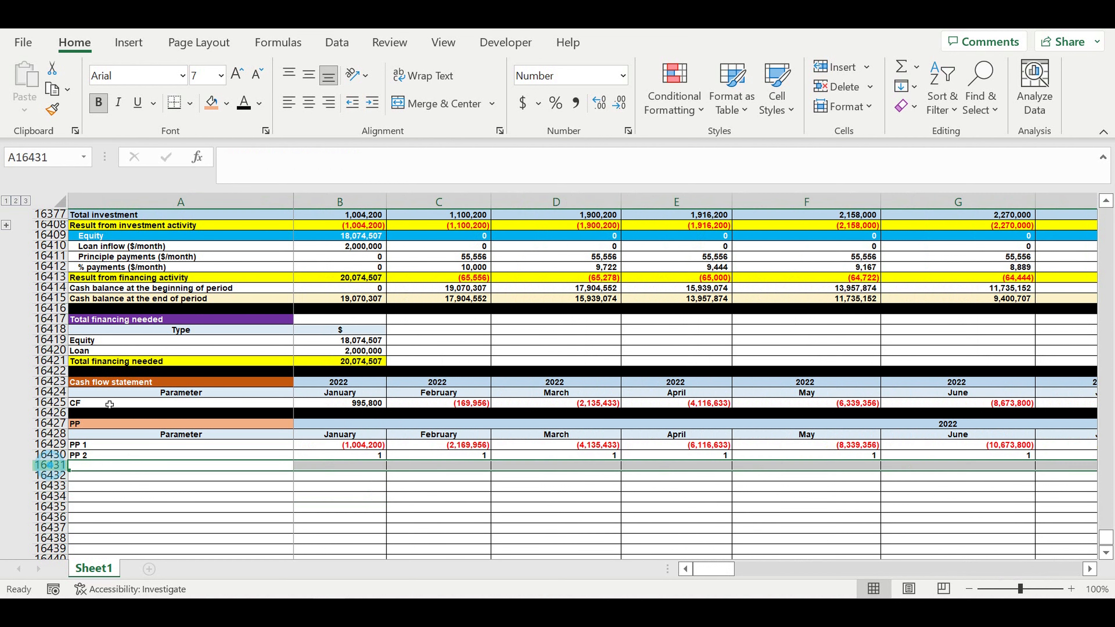
Label a new row 'Simple payback period (month)' beneath the PP block
{"action": "left_click", "coordinate": [226, 104]}
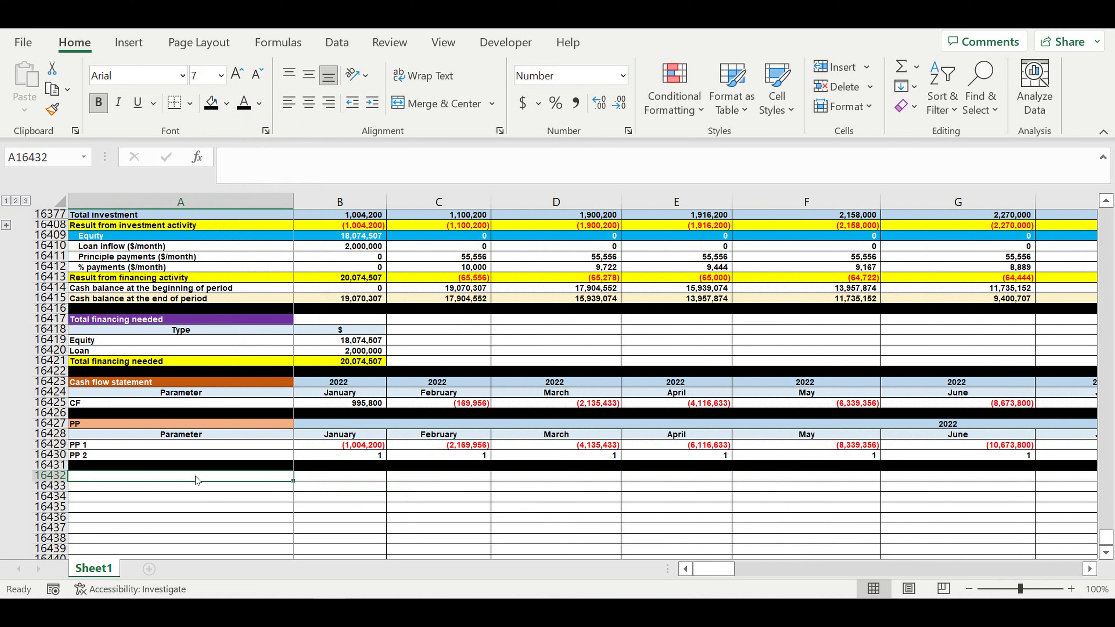
{"action": "type", "text": "Simple p"}
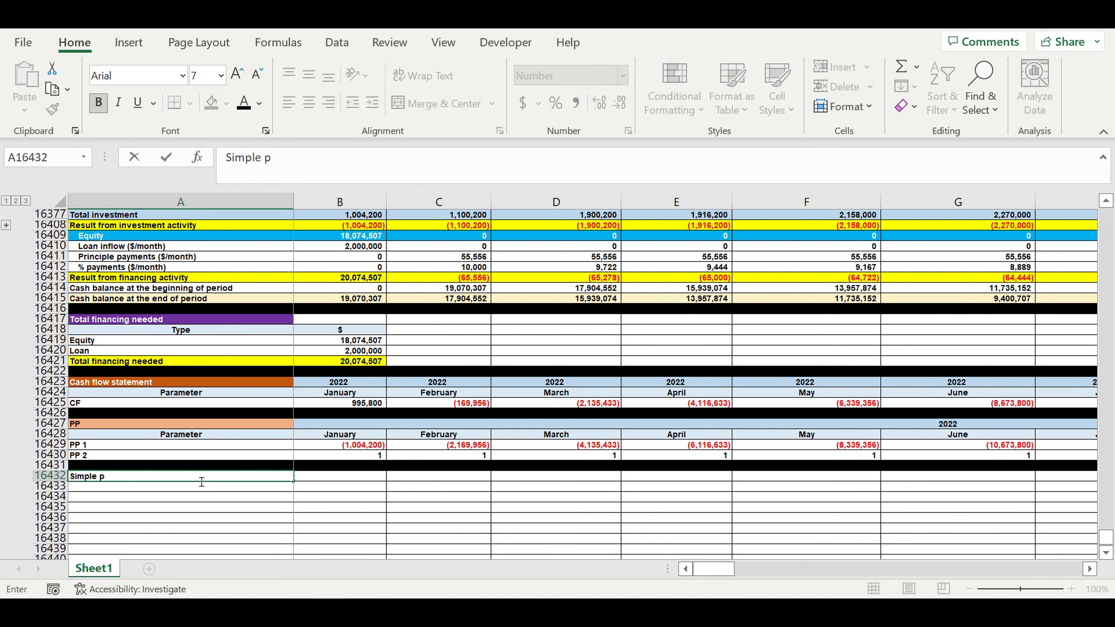
{"action": "type", "text": "ayback per"}
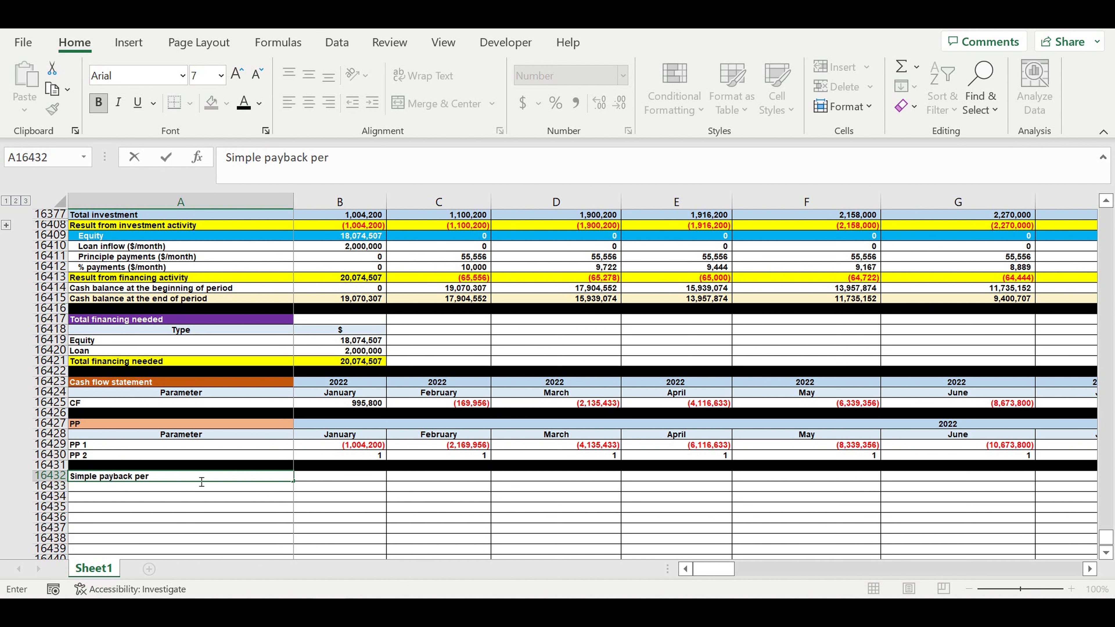
{"action": "type", "text": "iod (mo"}
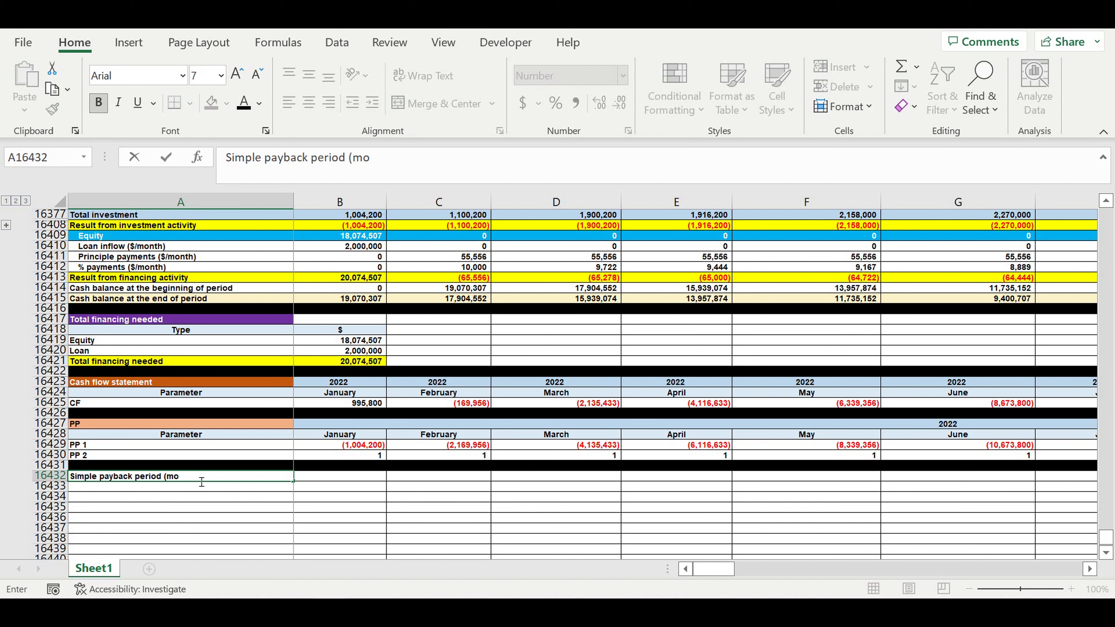
{"action": "key", "text": "Enter"}
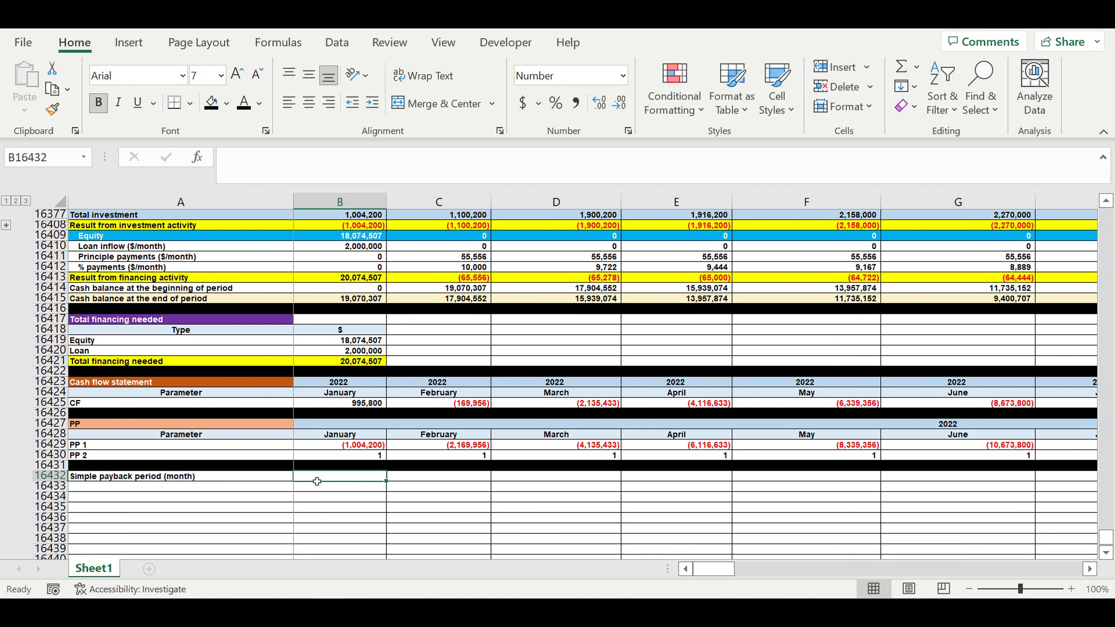
Set January's payback value to the PP 2 total of 74 months and select the PP 1 row
{"action": "type", "text": "="}
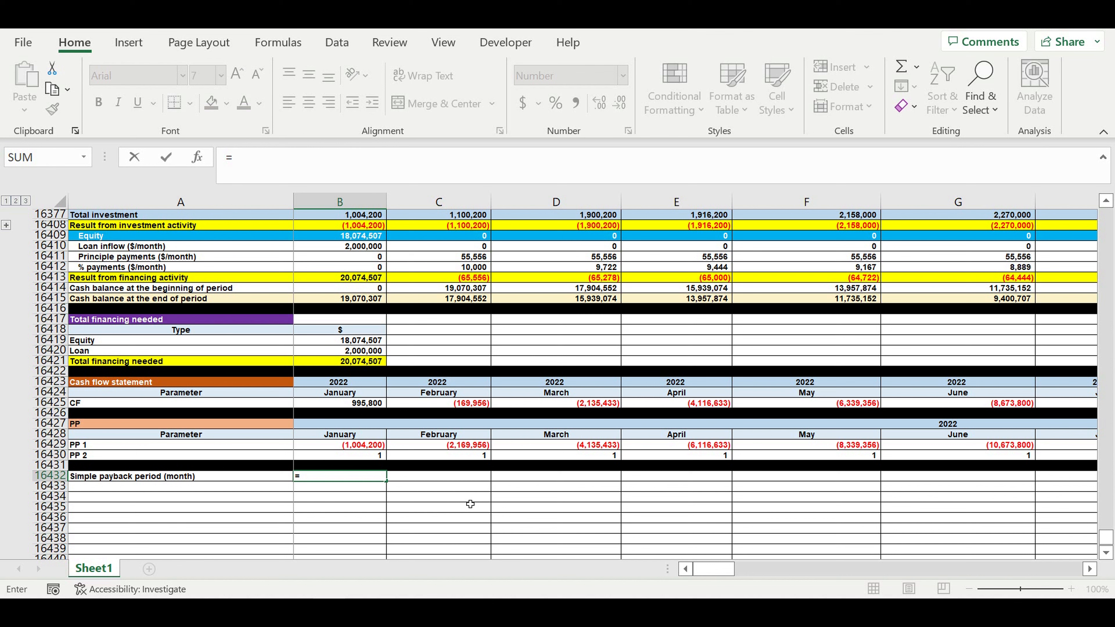
{"action": "scroll", "scroll_direction": "right", "scroll_amount": 3}
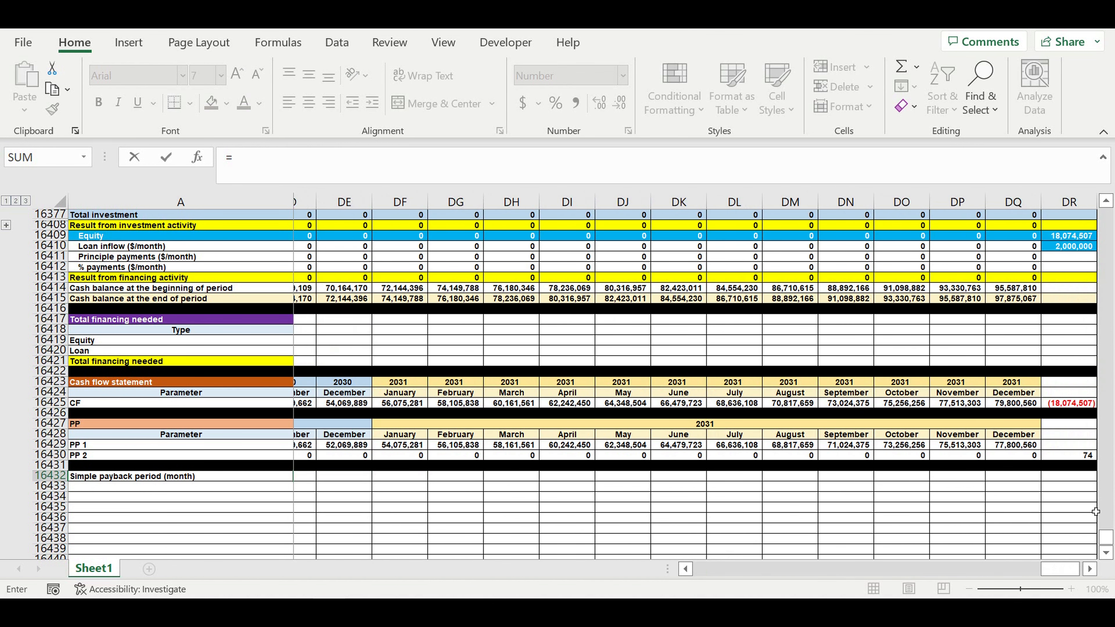
{"action": "left_click", "coordinate": [1071, 456]}
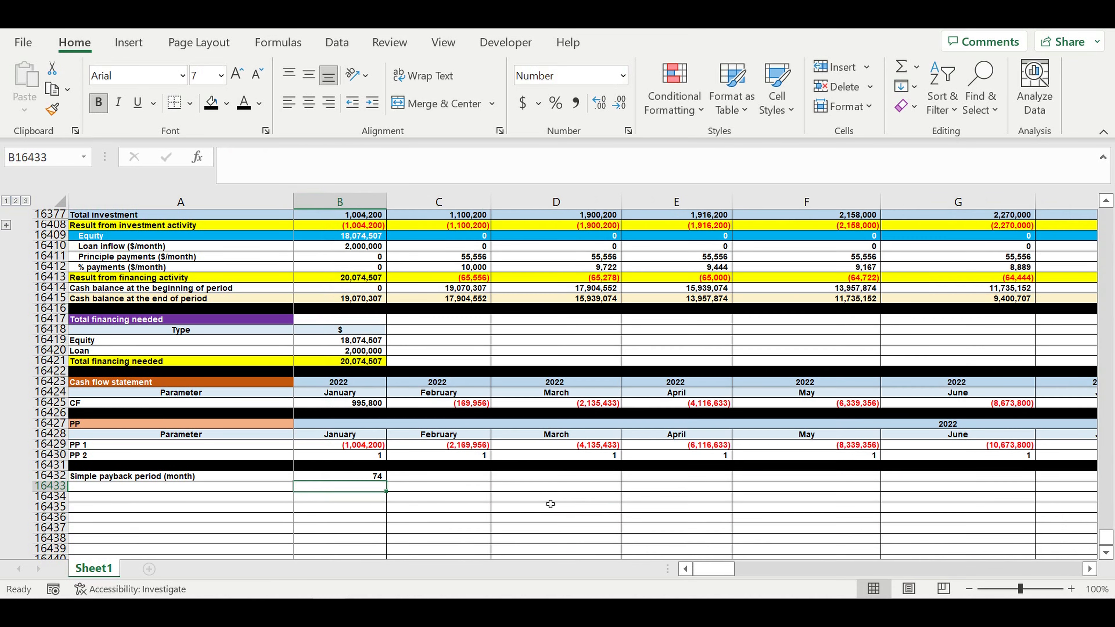
{"action": "left_click", "coordinate": [556, 502]}
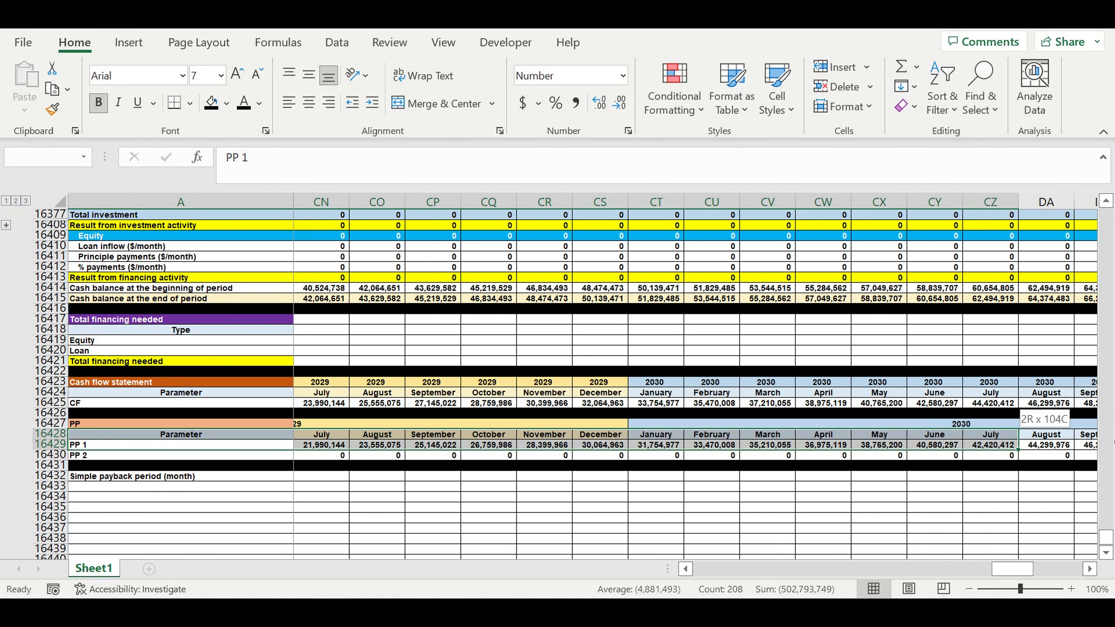
Insert a basic 2-D line chart of the PP 1 row, titled PP 1
{"action": "scroll", "scroll_direction": "right", "scroll_amount": 3}
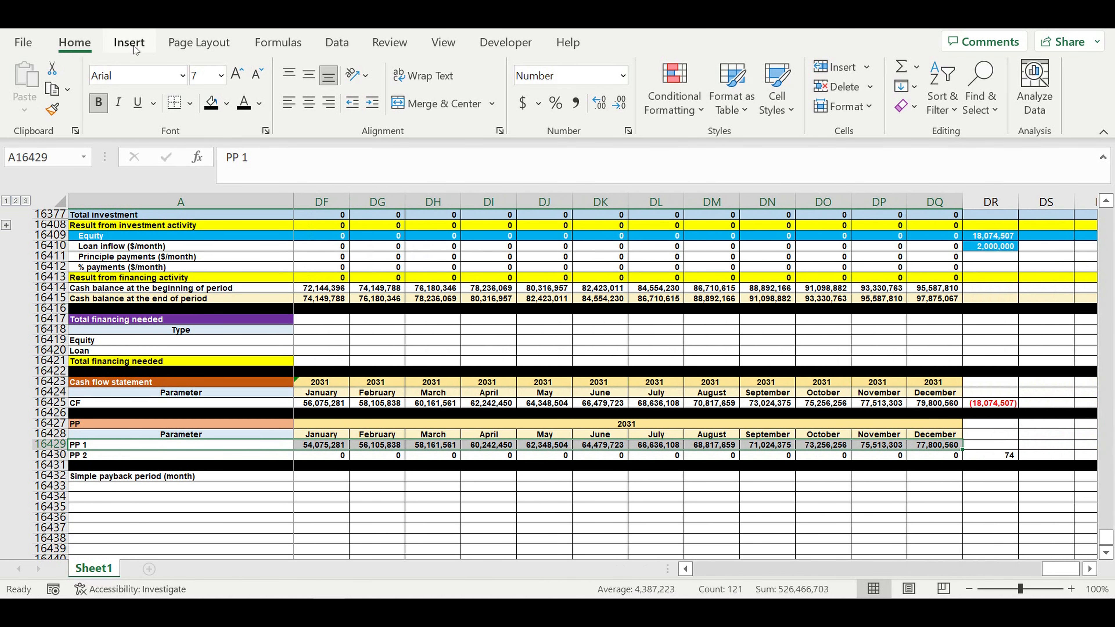
{"action": "left_click", "coordinate": [129, 42]}
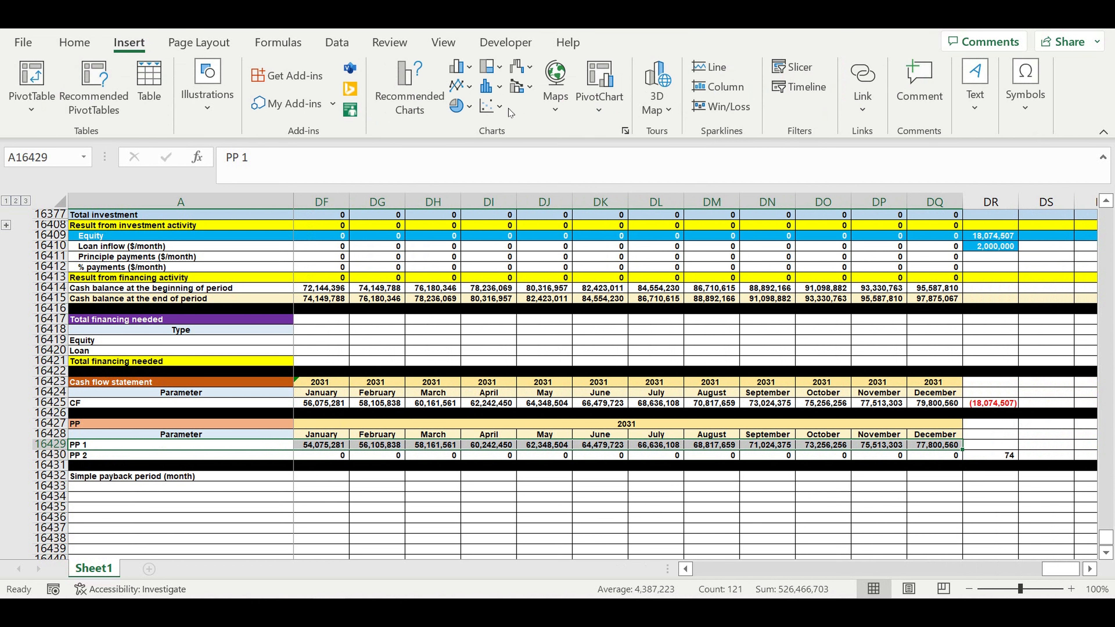
{"action": "left_click", "coordinate": [456, 86]}
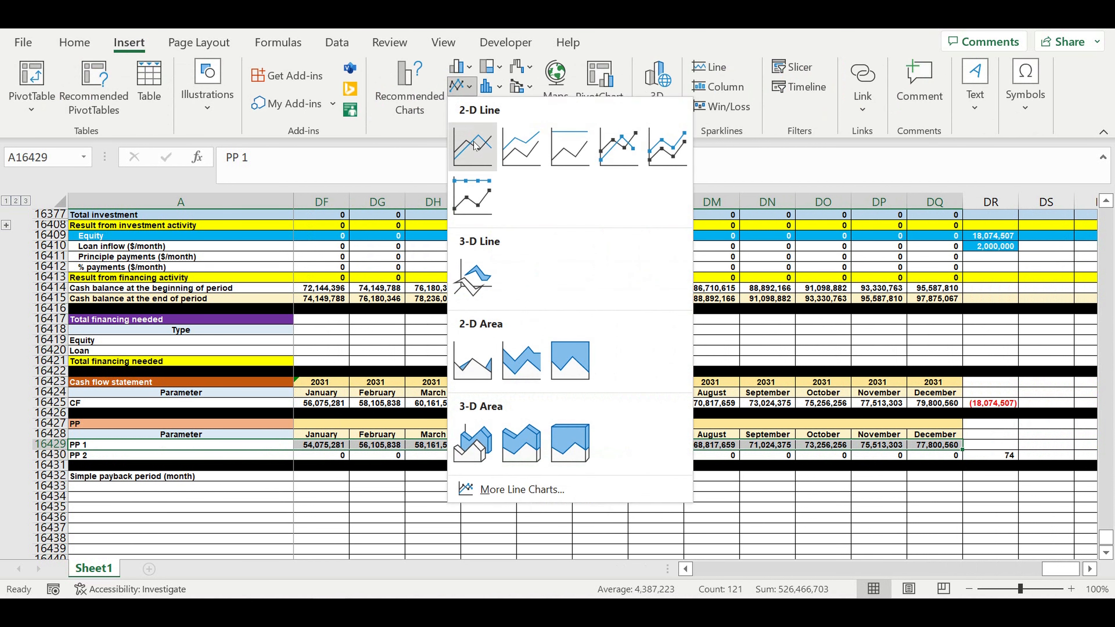
{"action": "left_click", "coordinate": [473, 147]}
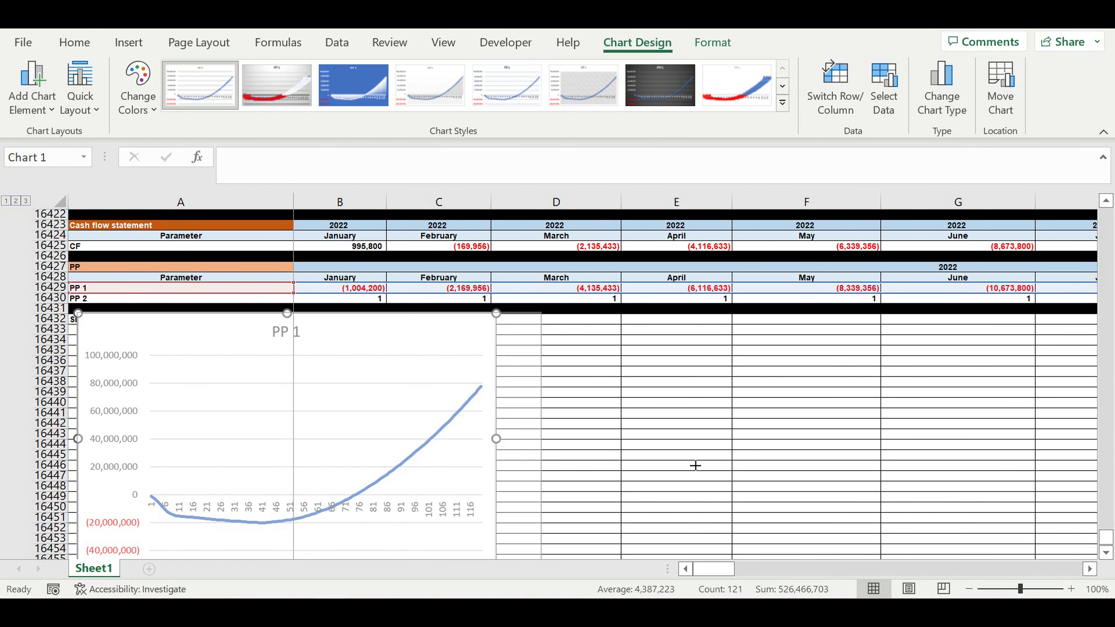
Widen the chart and set its horizontal axis labels to the year/month header rows B16427:DQ16428
{"action": "left_click_drag", "start_coordinate": [496, 439], "coordinate": [709, 439]}
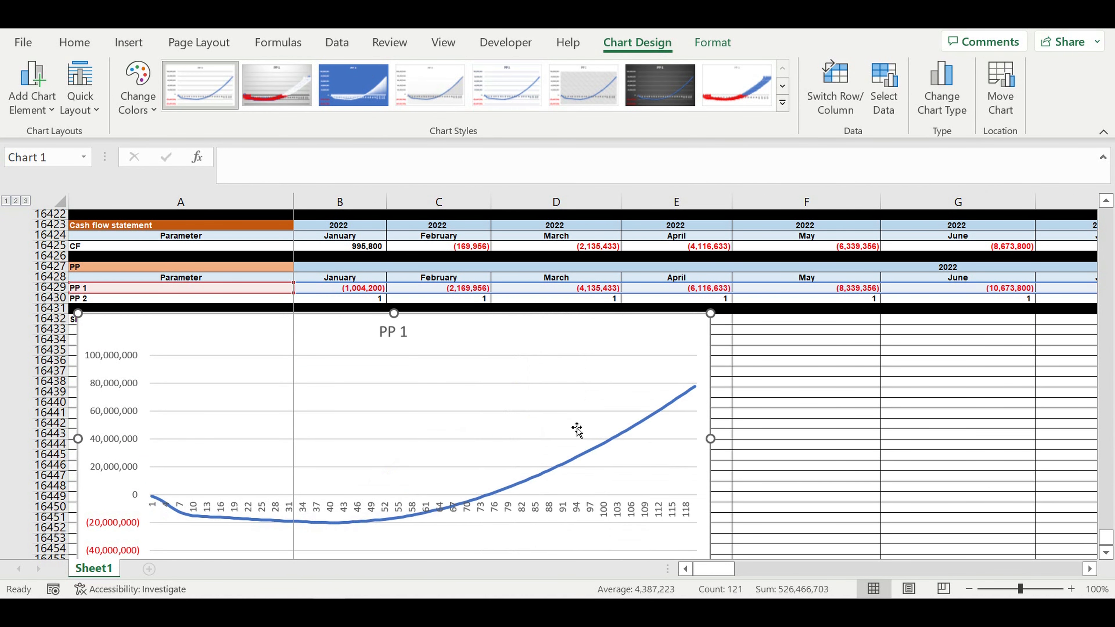
{"action": "right_click", "coordinate": [576, 429]}
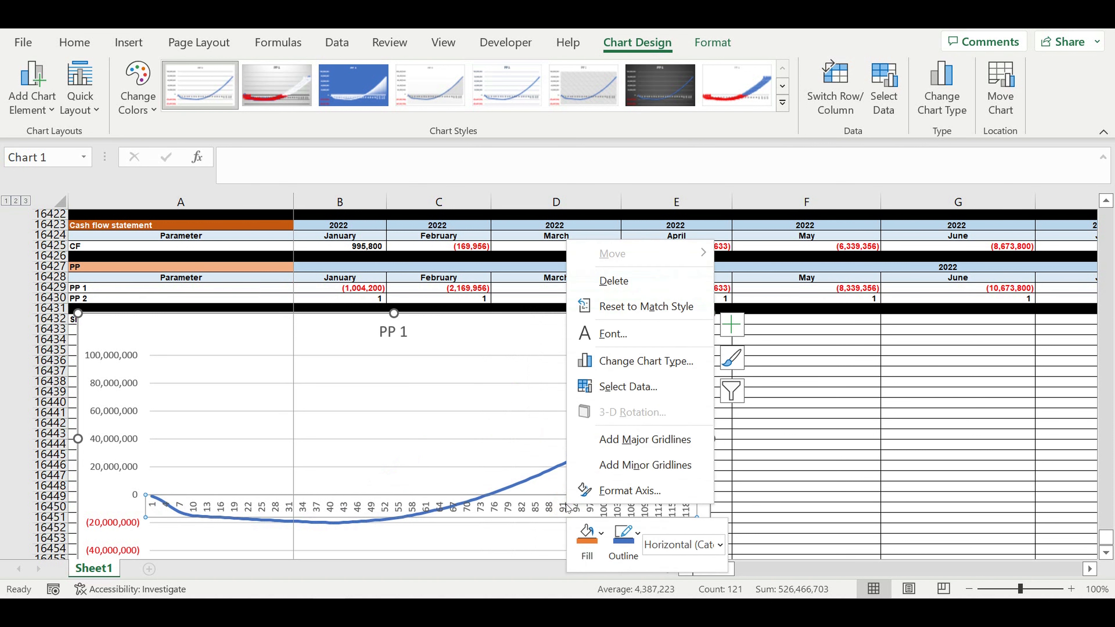
{"action": "mouse_move", "coordinate": [622, 477]}
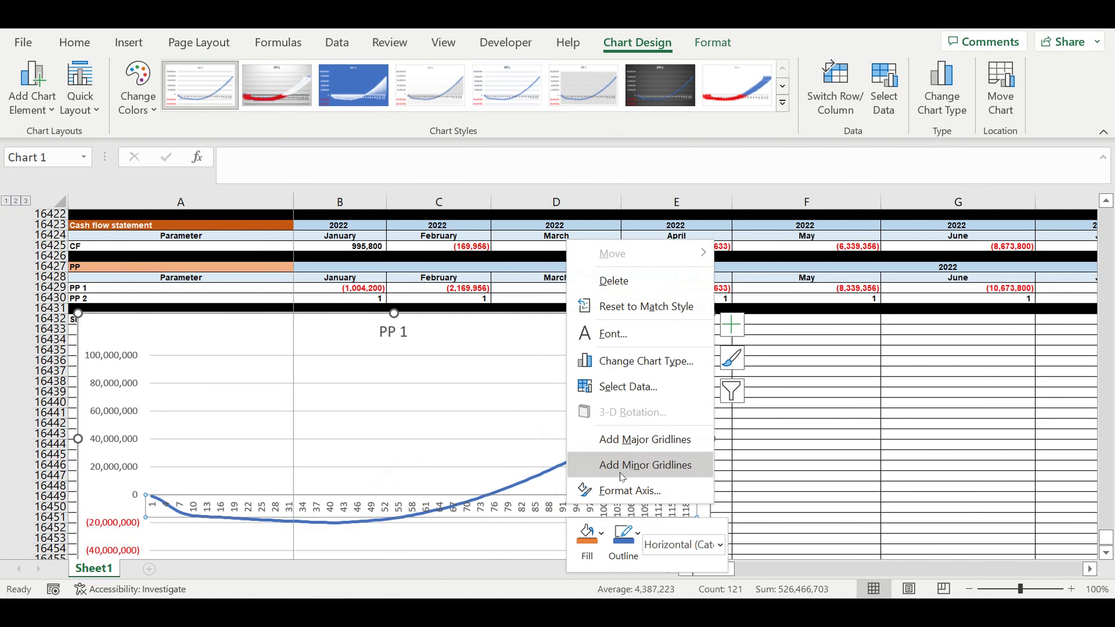
{"action": "left_click", "coordinate": [629, 387]}
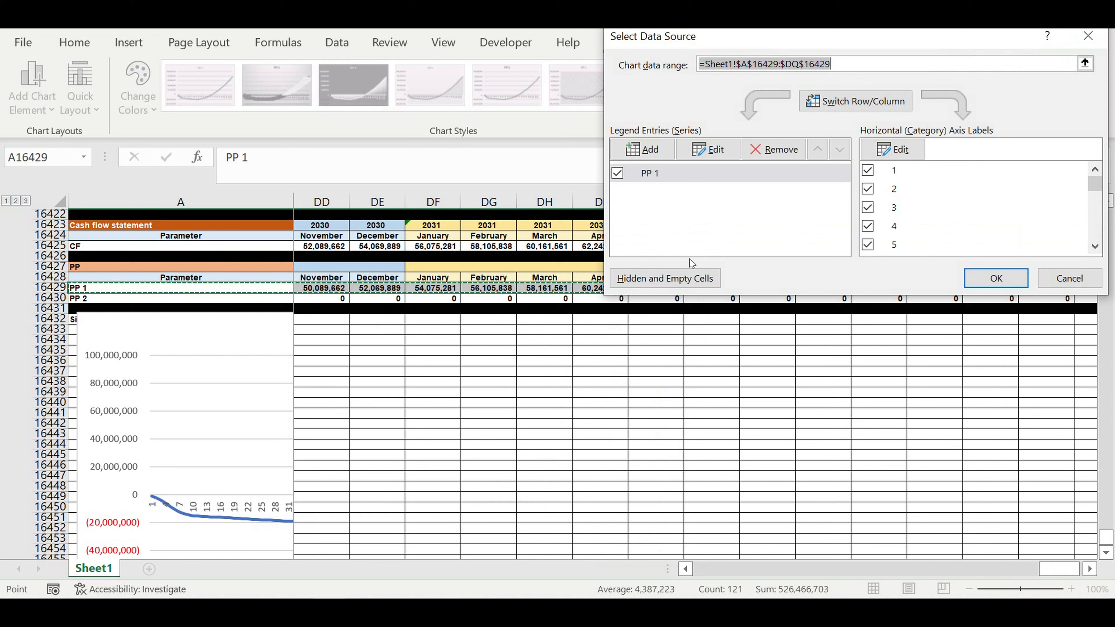
{"action": "left_click", "coordinate": [892, 149]}
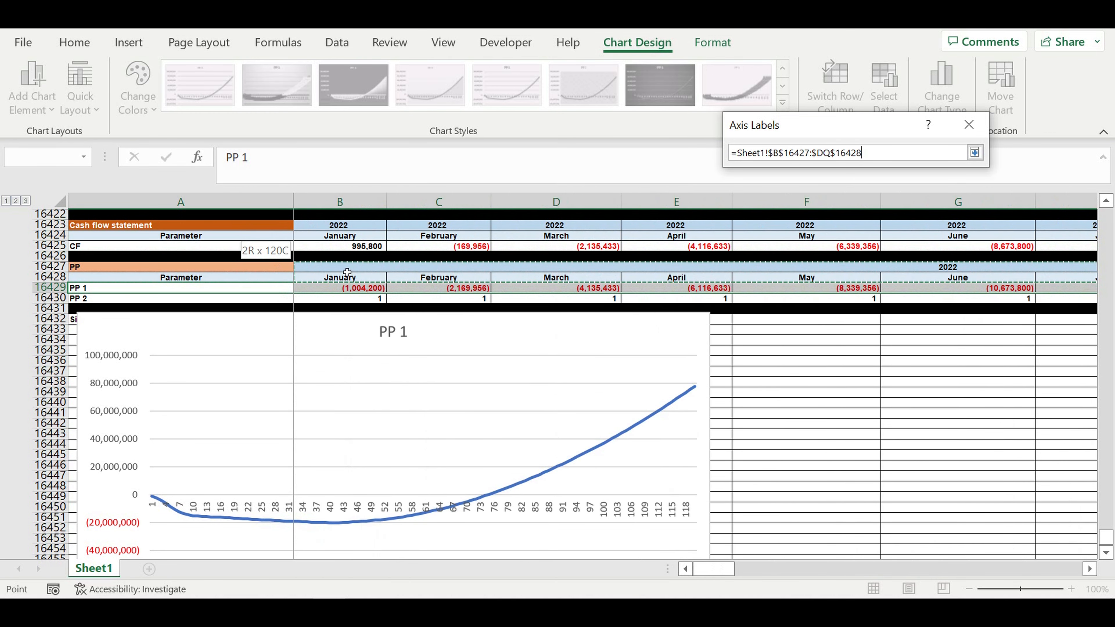
{"action": "left_click", "coordinate": [974, 153]}
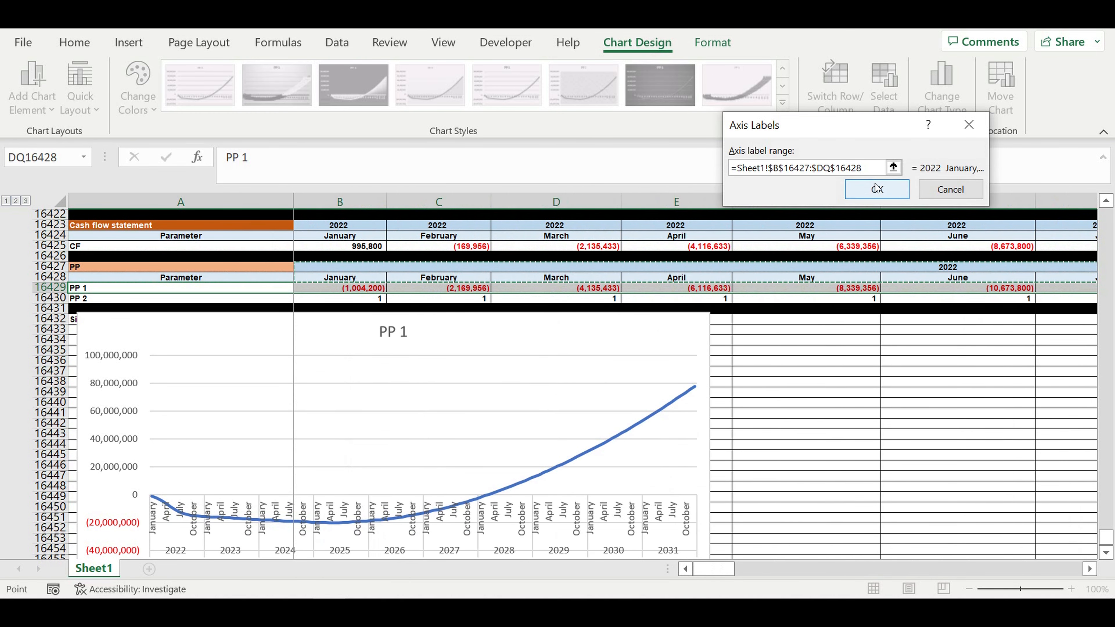
{"action": "left_click", "coordinate": [877, 189]}
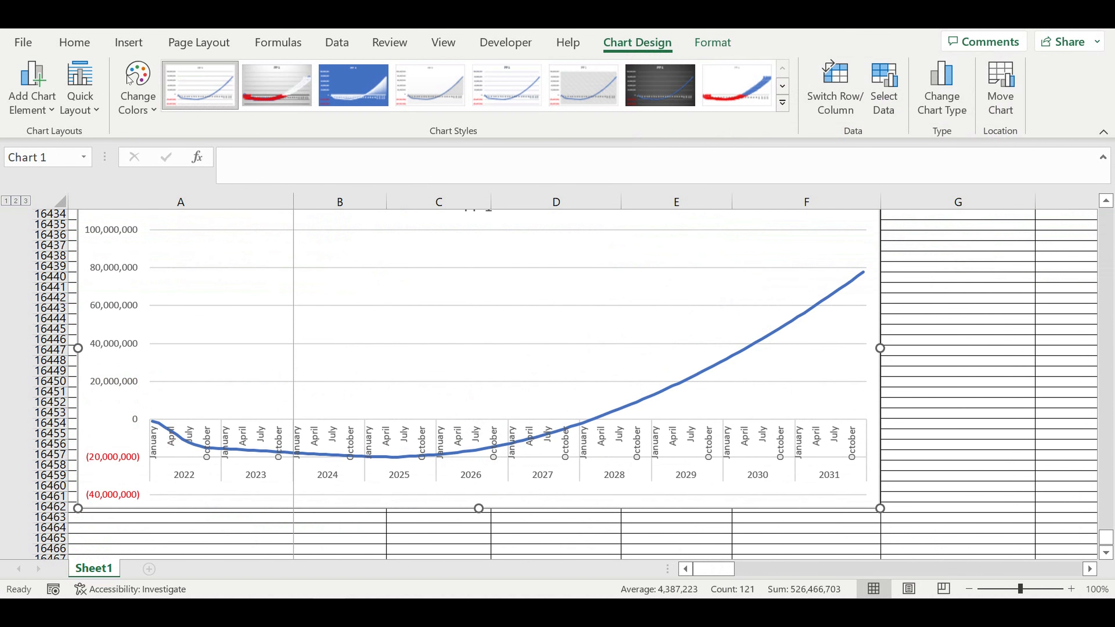
Set the chart's text to font size 6 and select the plotted PP 1 line
{"action": "left_click", "coordinate": [74, 43]}
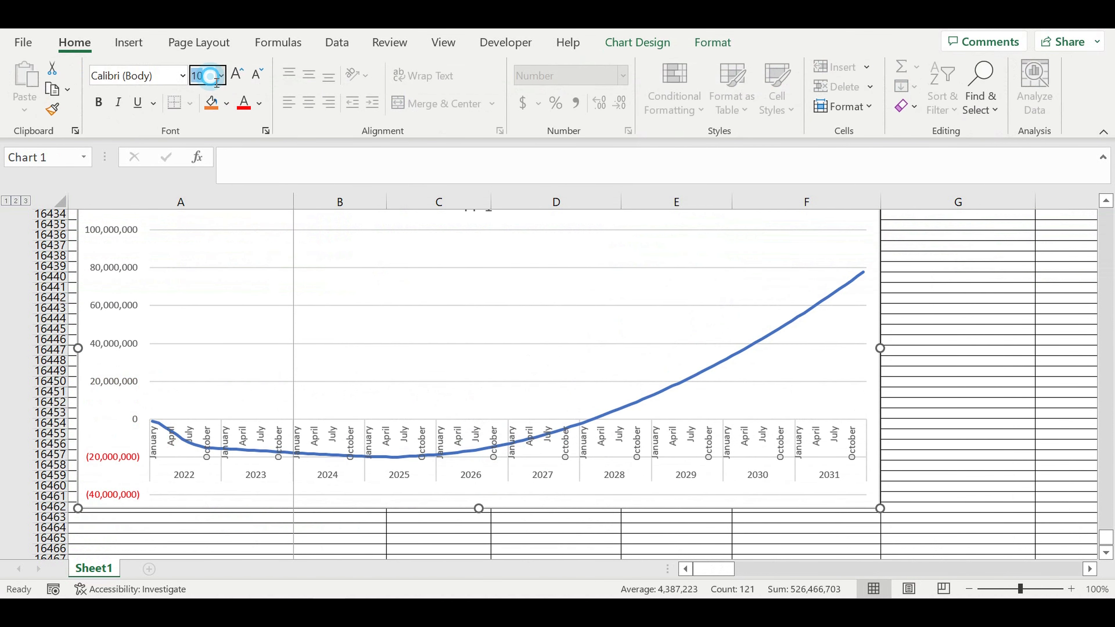
{"action": "type", "text": "6"}
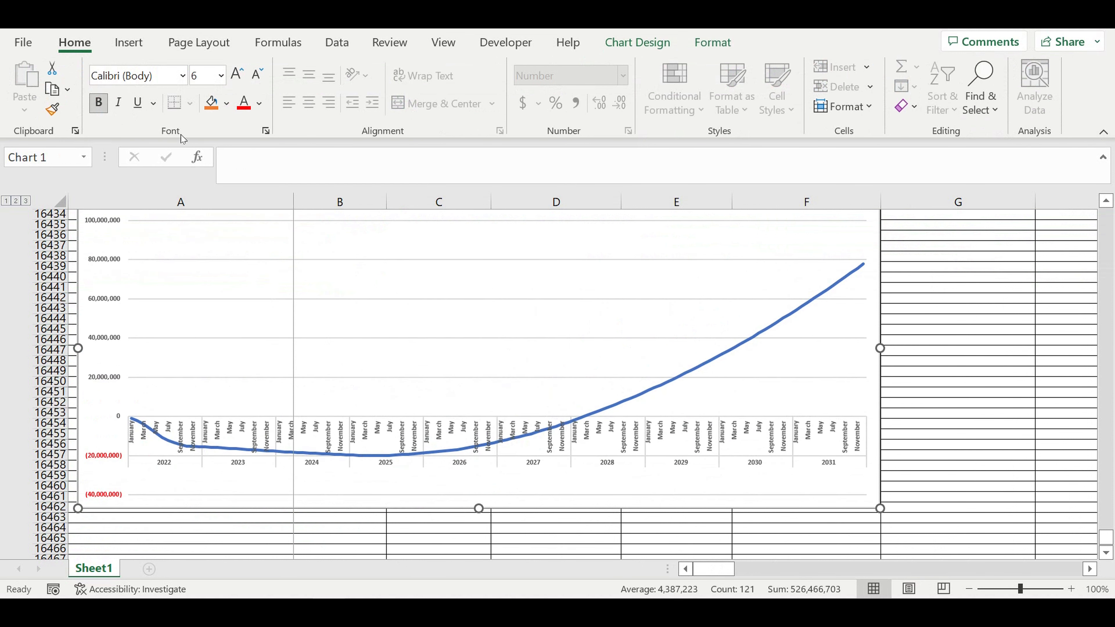
{"action": "left_click", "coordinate": [956, 323]}
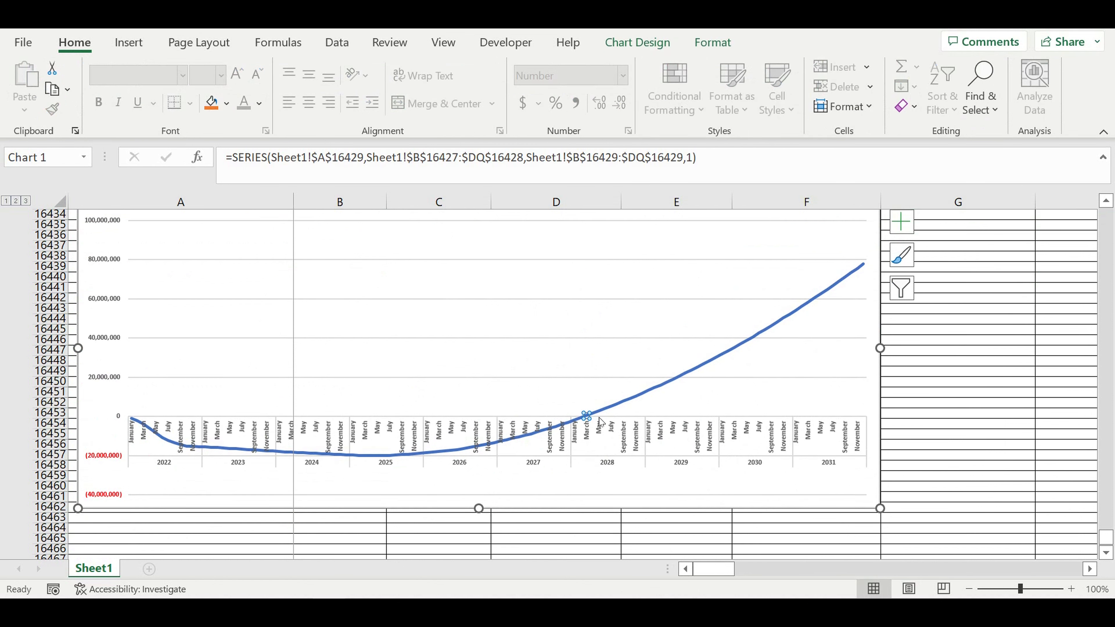
{"action": "mouse_move", "coordinate": [593, 420]}
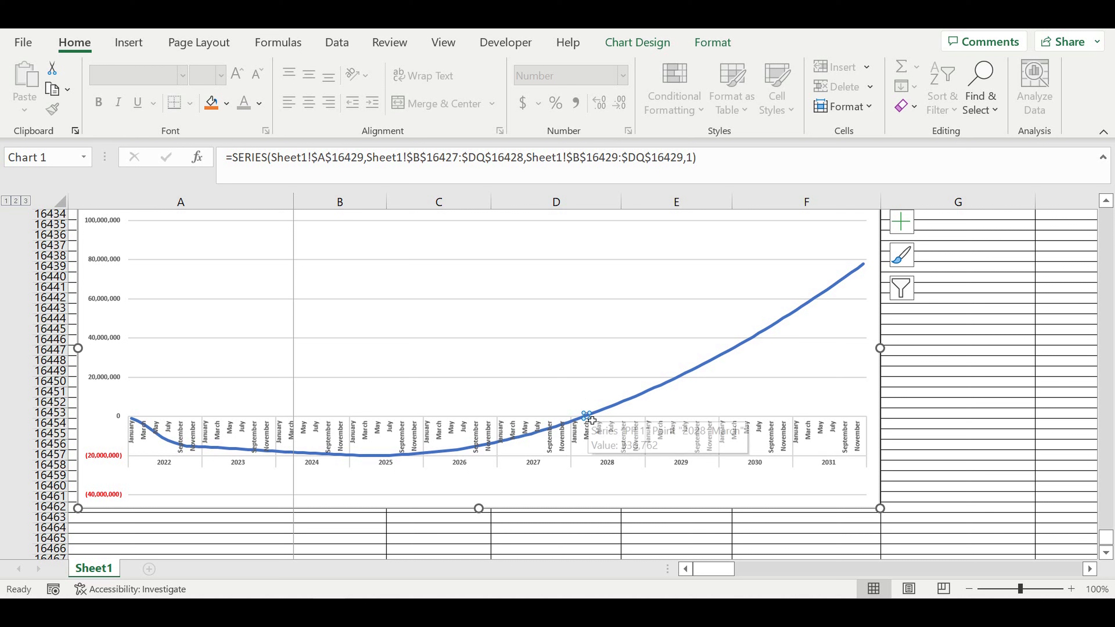
{"action": "mouse_move", "coordinate": [836, 446]}
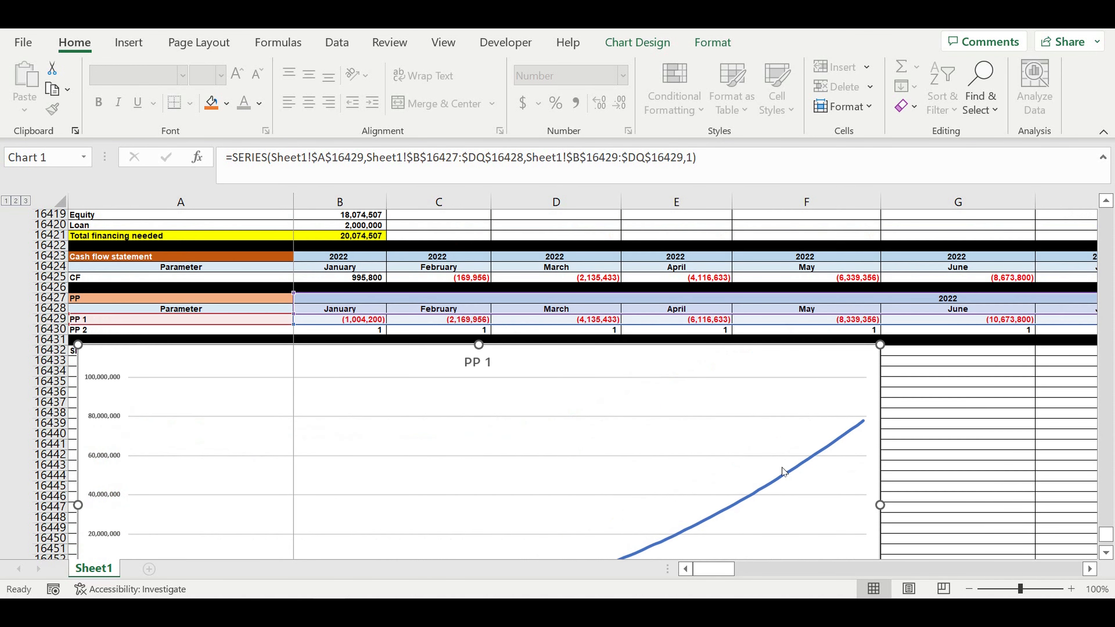
{"action": "scroll", "scroll_direction": "right", "scroll_amount": 3}
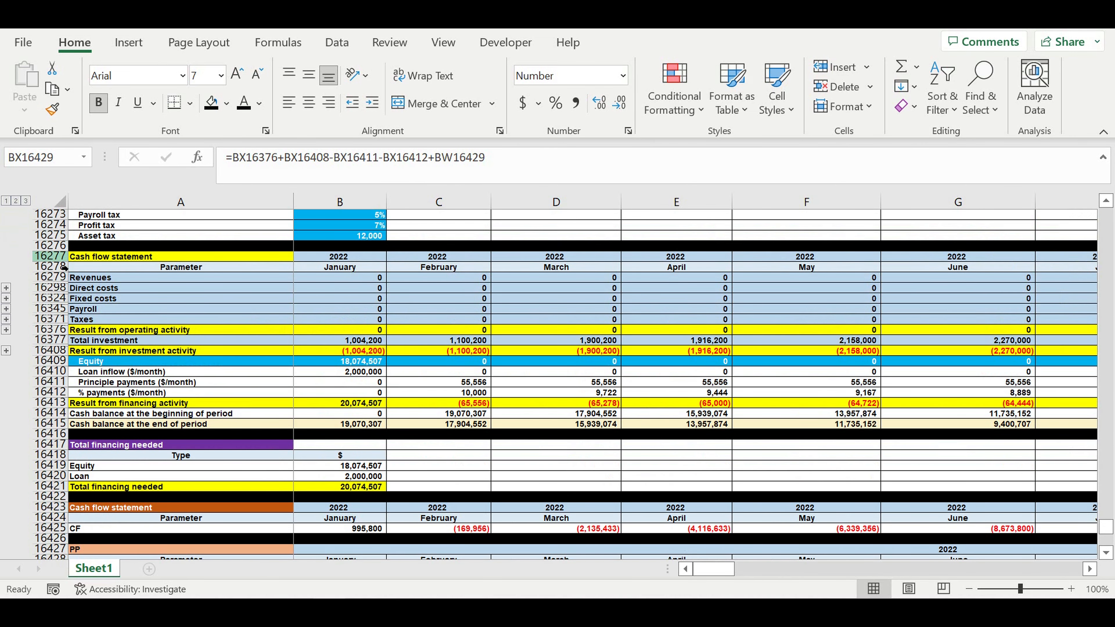
{"action": "left_click", "coordinate": [340, 383]}
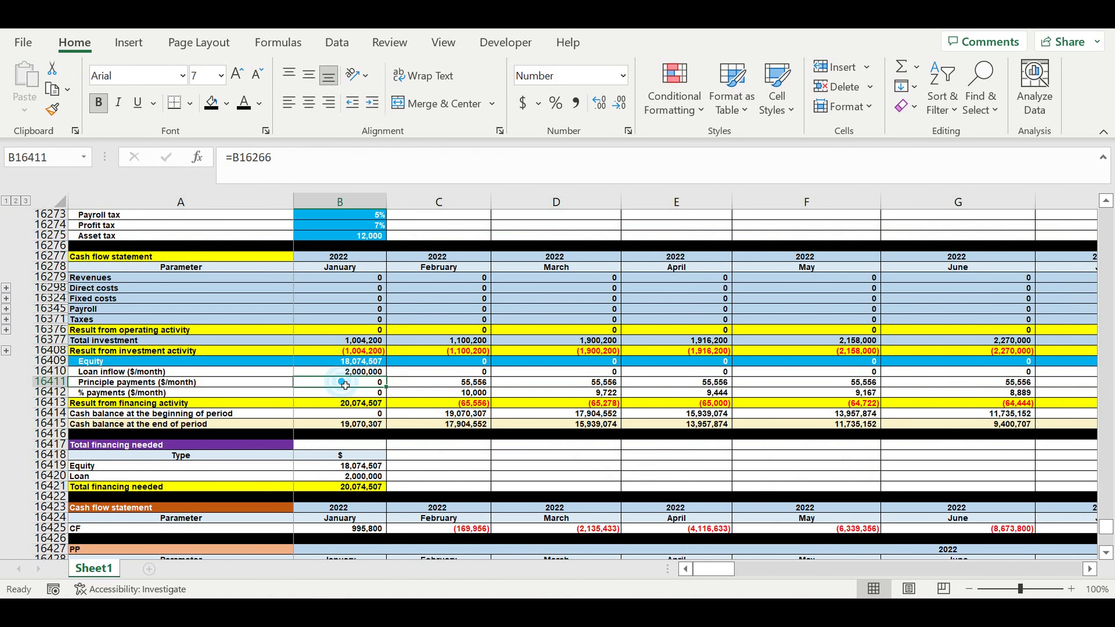